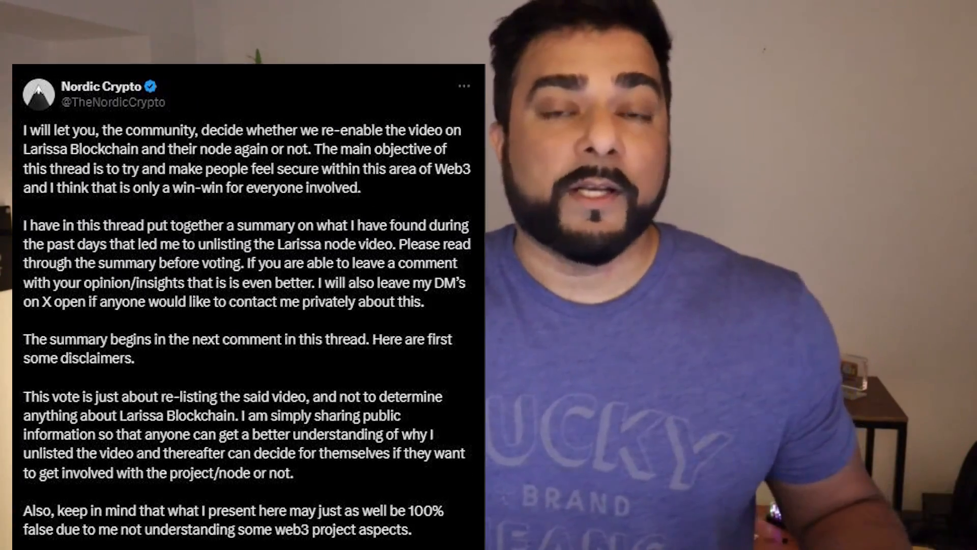
Step: Scroll down the calculator page to see projected earnings of about 43.8076 LRSN over 30 days
scroll("down", 3)
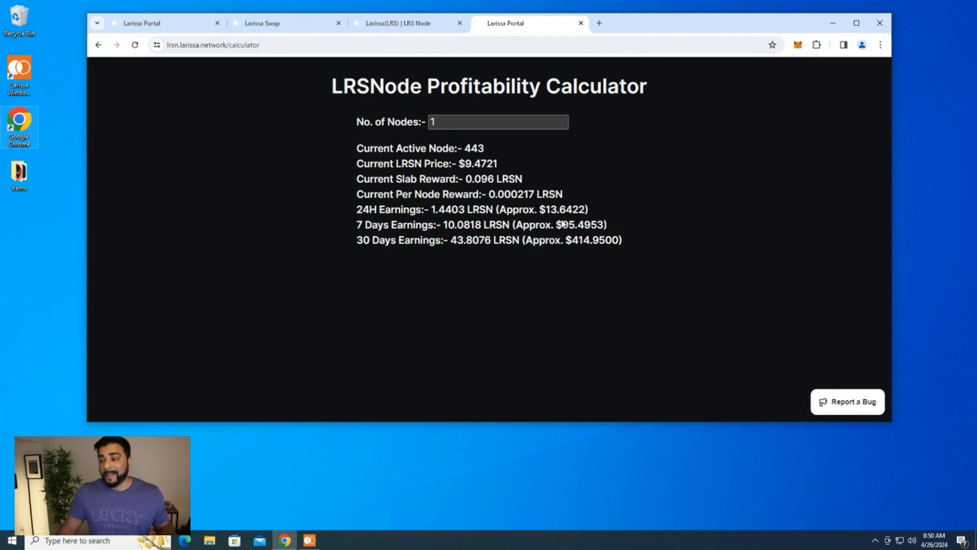
mouse_move(562, 234)
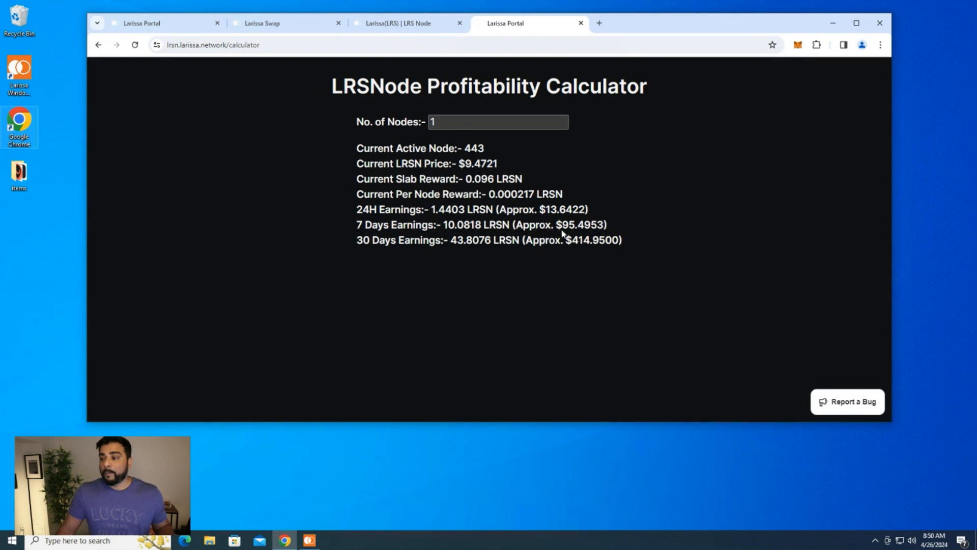
mouse_move(372, 253)
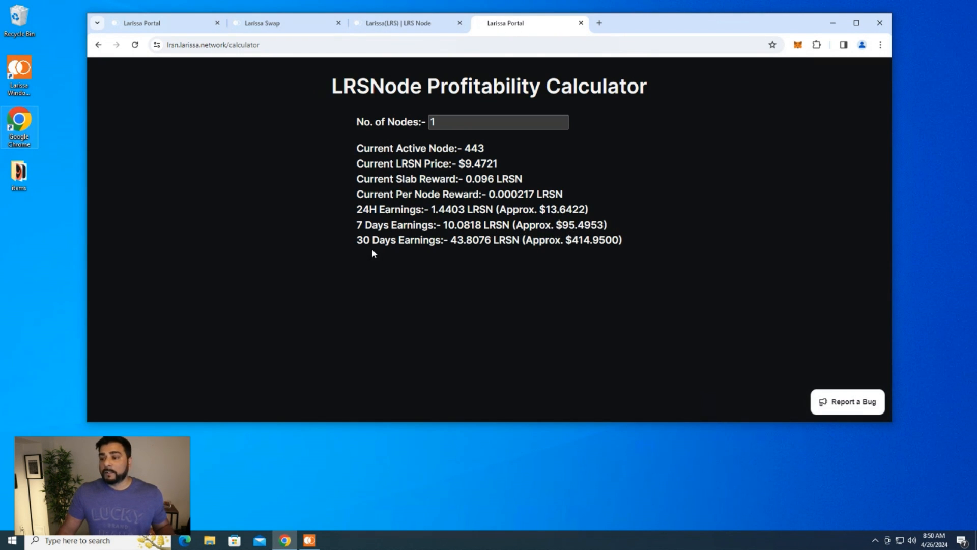
mouse_move(601, 251)
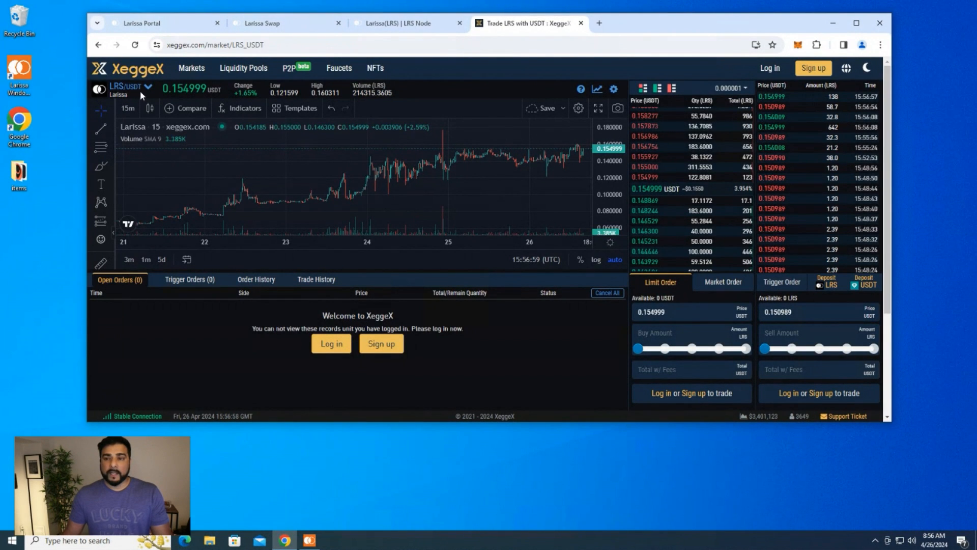
mouse_move(200, 98)
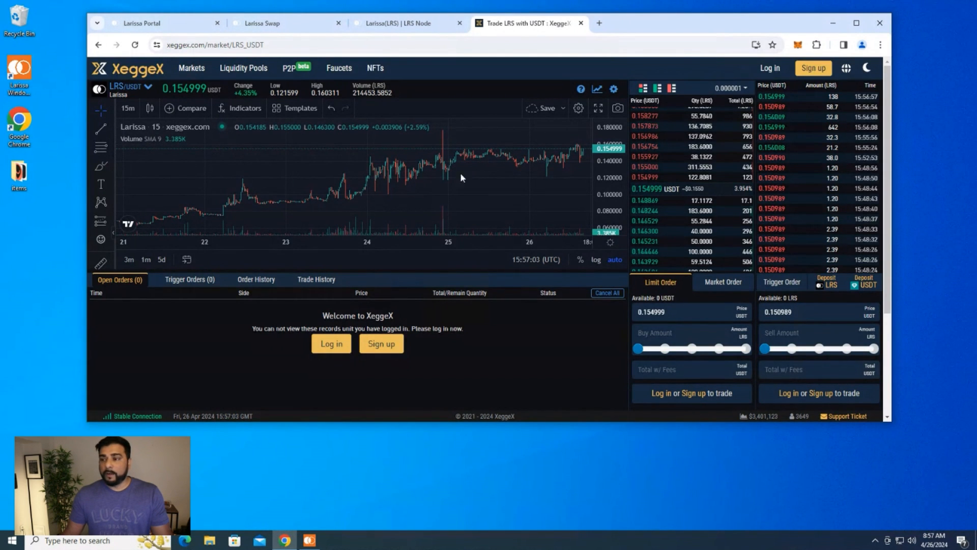
mouse_move(464, 198)
type("355")
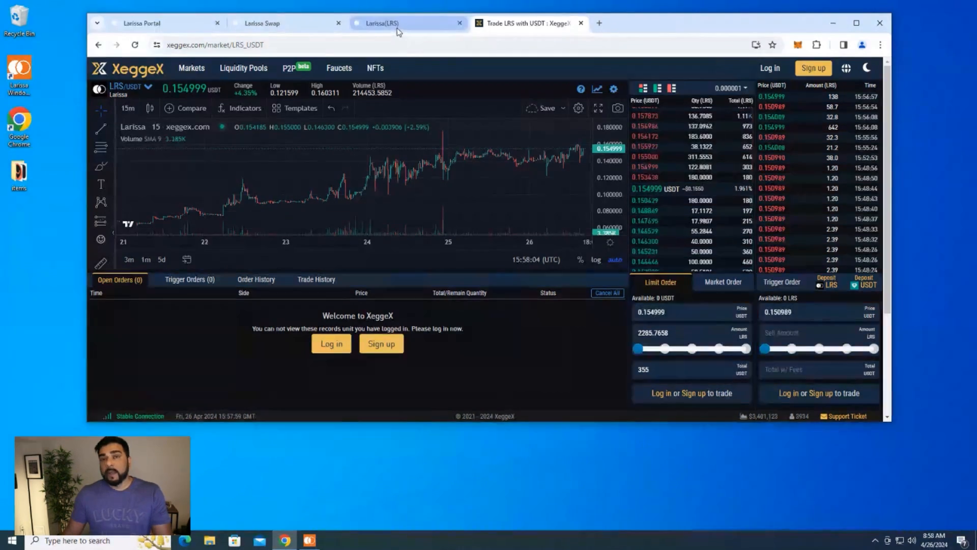
Step: Go to the Larissa website's Get A Wallet page via the USE menu
left_click(408, 23)
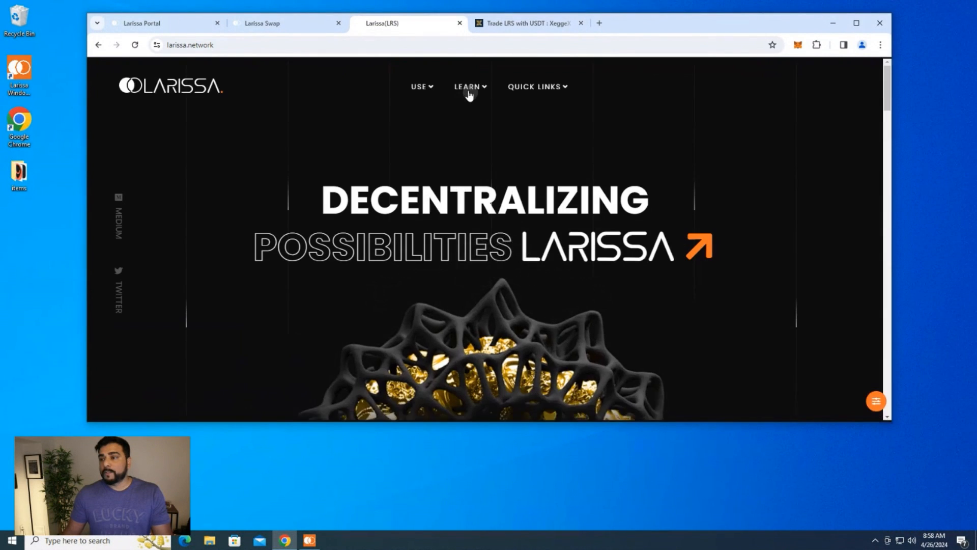
left_click(421, 87)
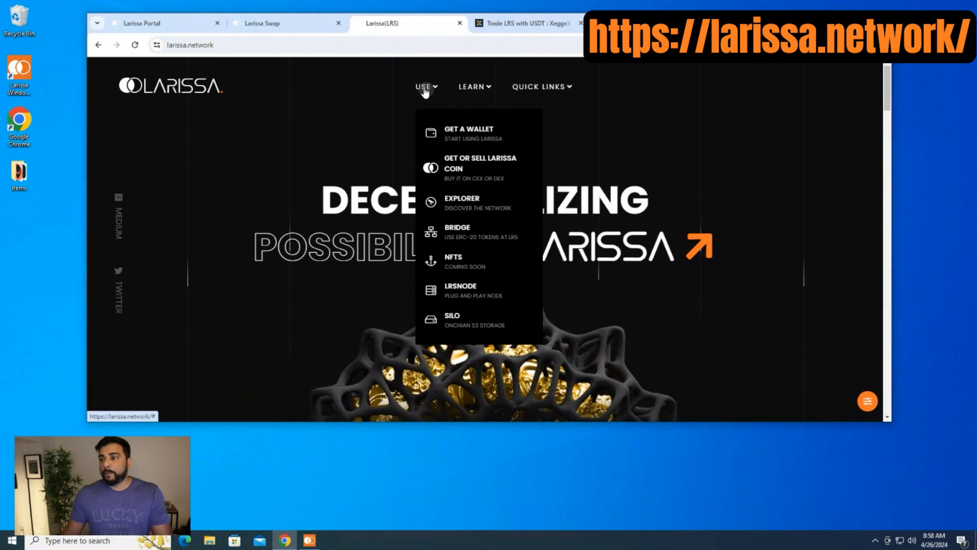
mouse_move(459, 143)
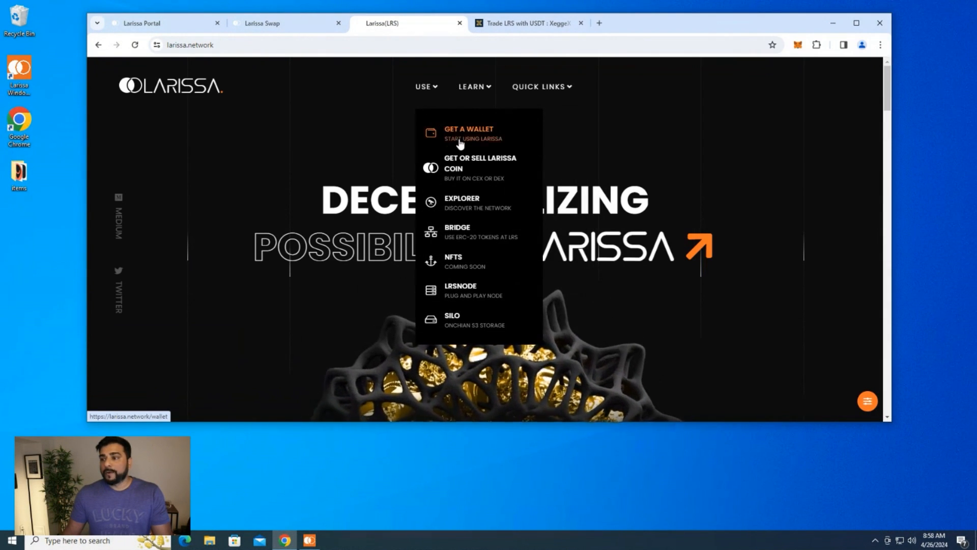
left_click(469, 132)
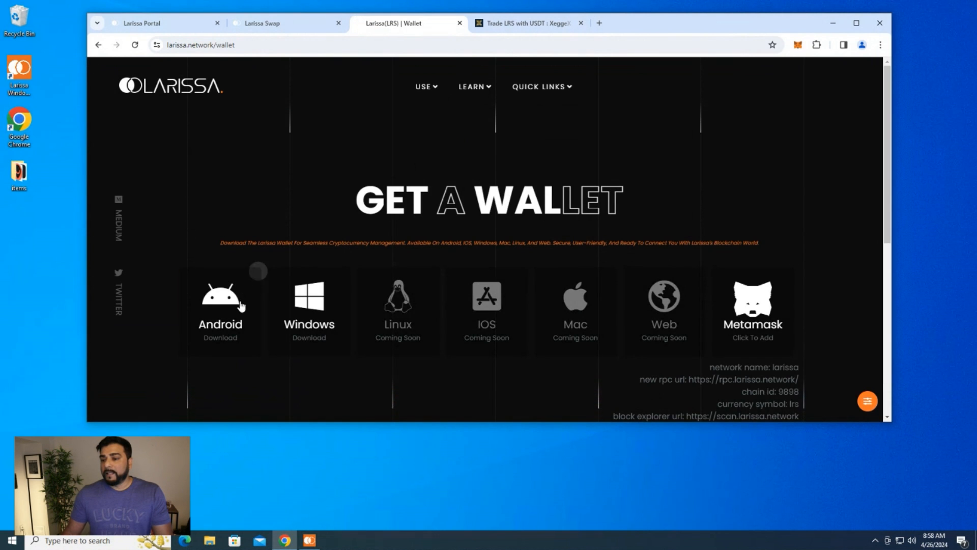
mouse_move(753, 311)
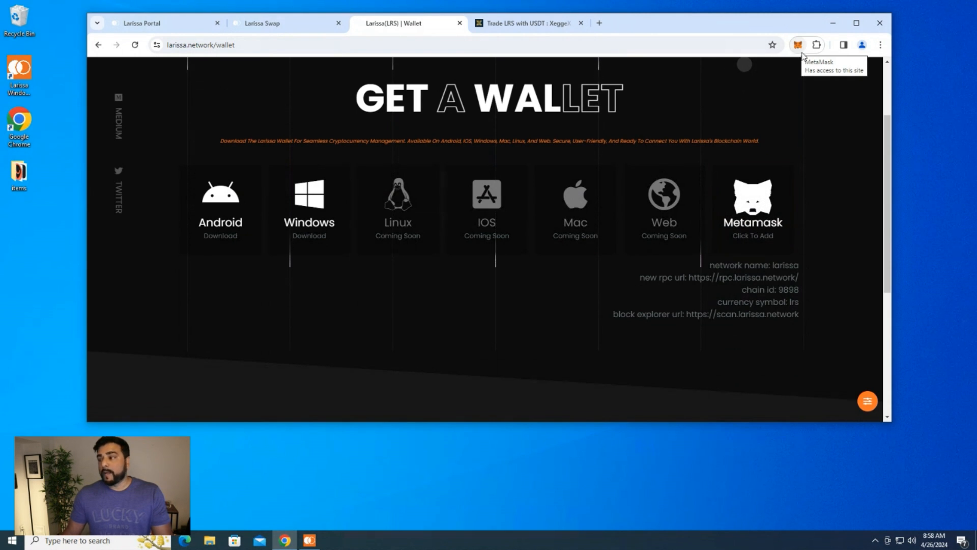
Step: Show MetaMask's network list with Larissa available for the wallet holding LRS
left_click(799, 43)
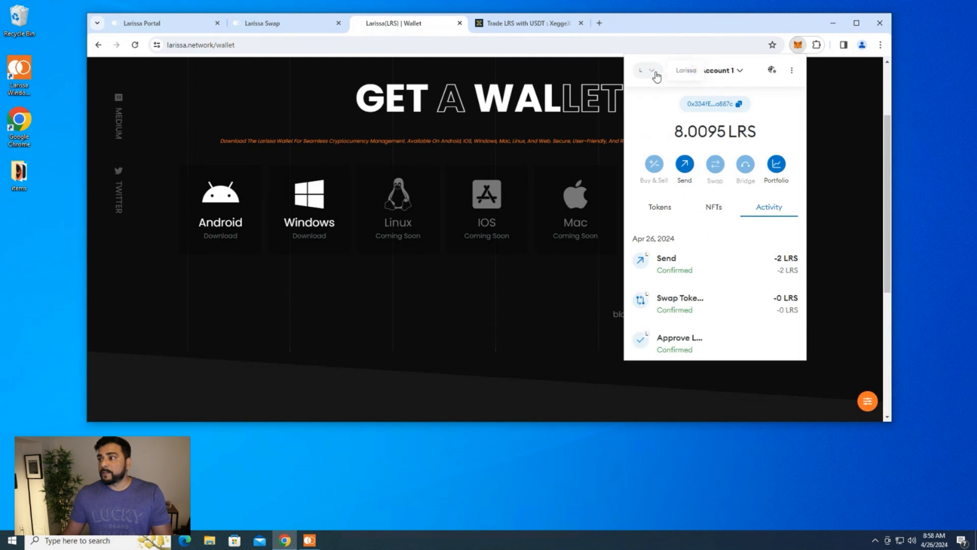
left_click(652, 70)
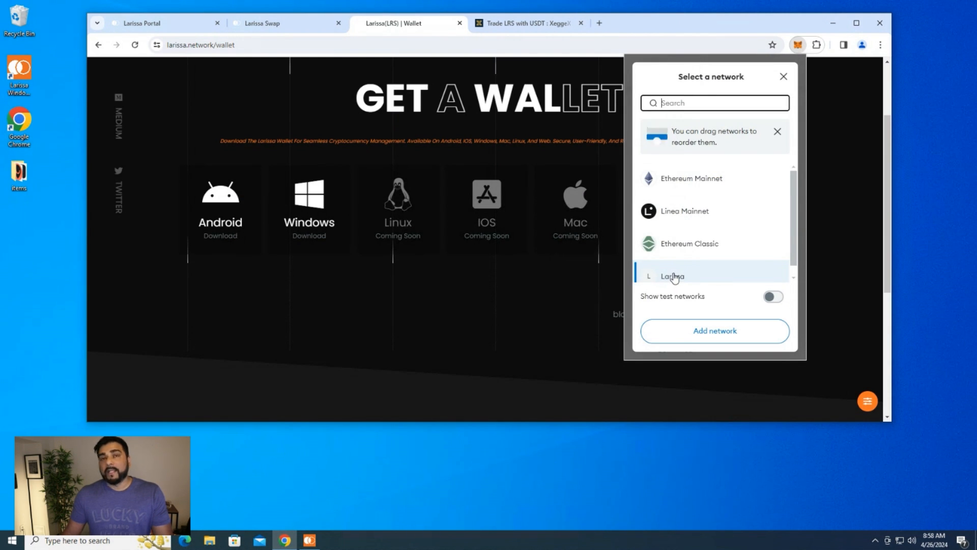
mouse_move(696, 171)
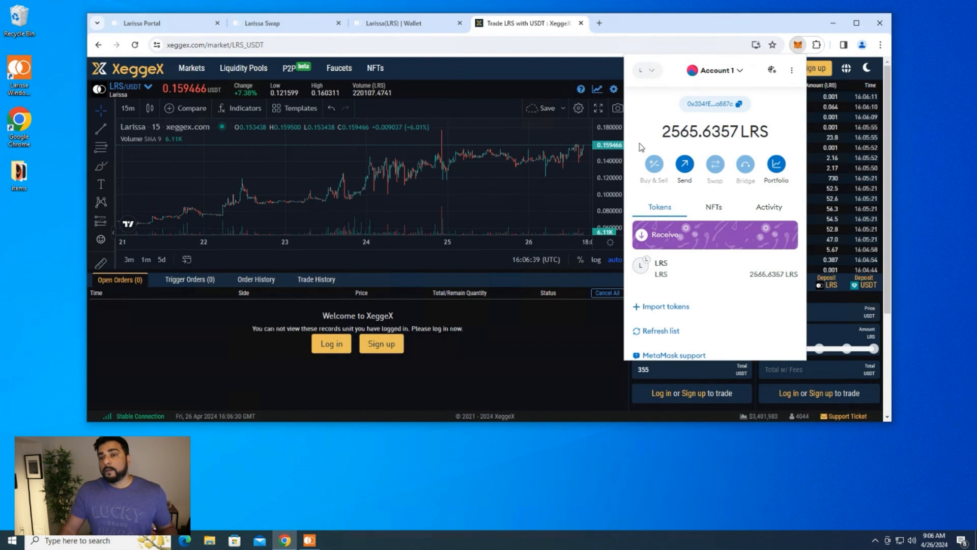
Step: Create a new wallet account on the Larissa Portal dashboard, showing 2.4272 LRS and 51.7455 LRSN
left_click(144, 24)
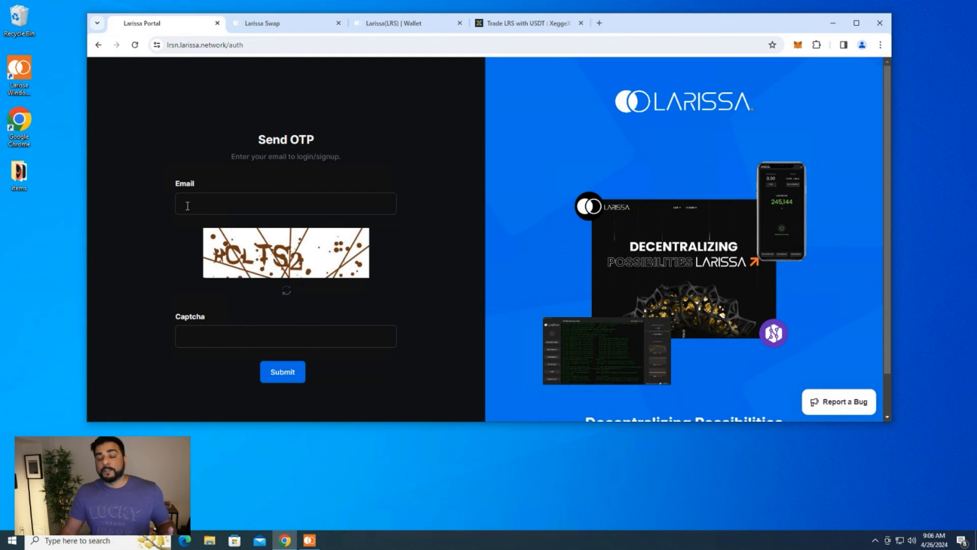
mouse_move(265, 277)
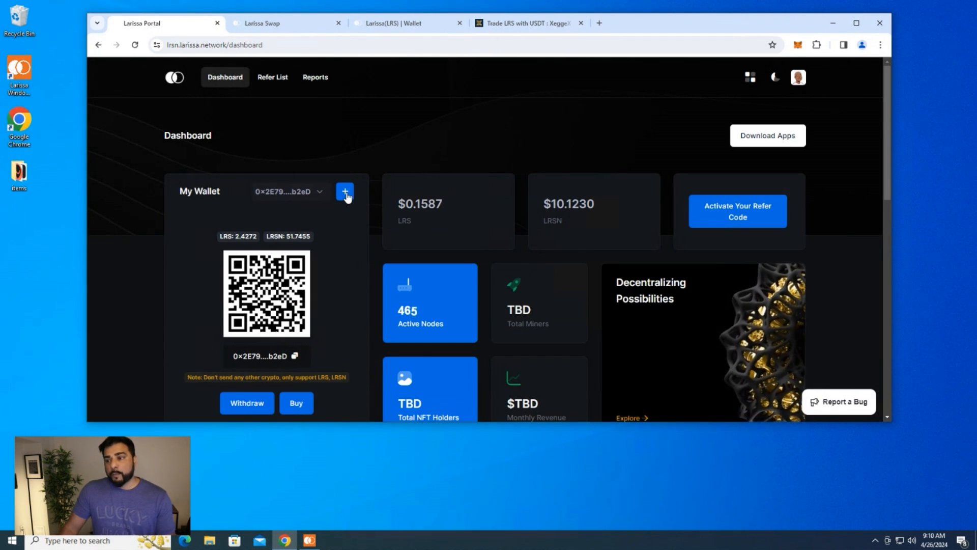
mouse_move(256, 265)
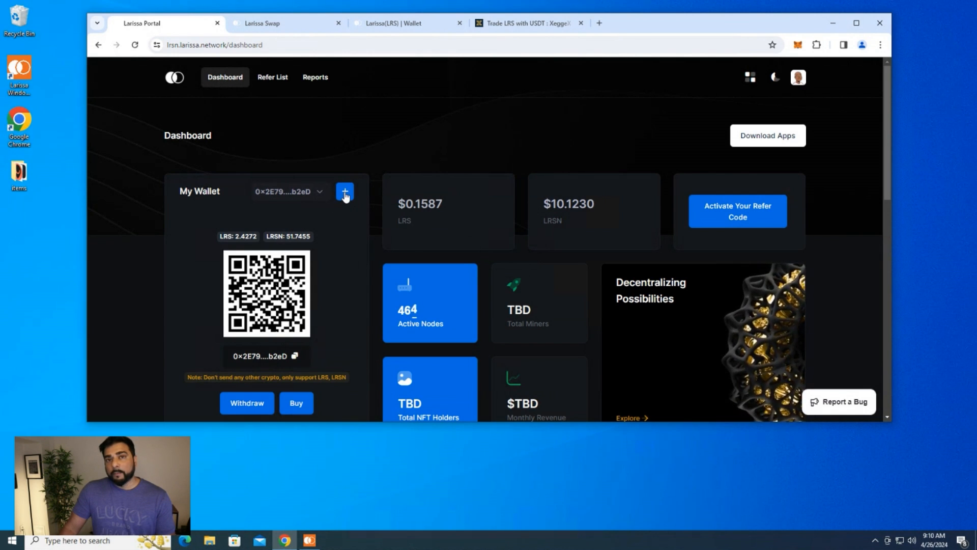
left_click(344, 191)
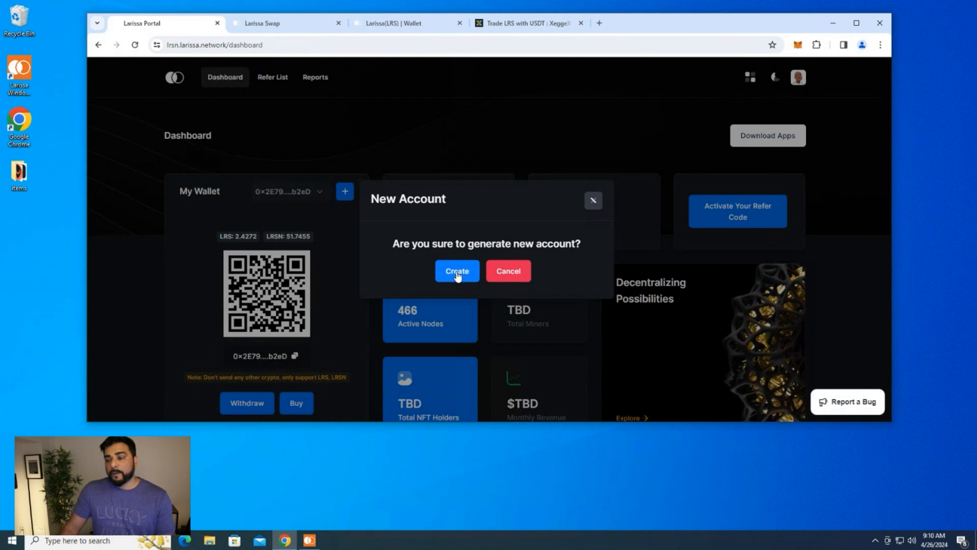
left_click(456, 271)
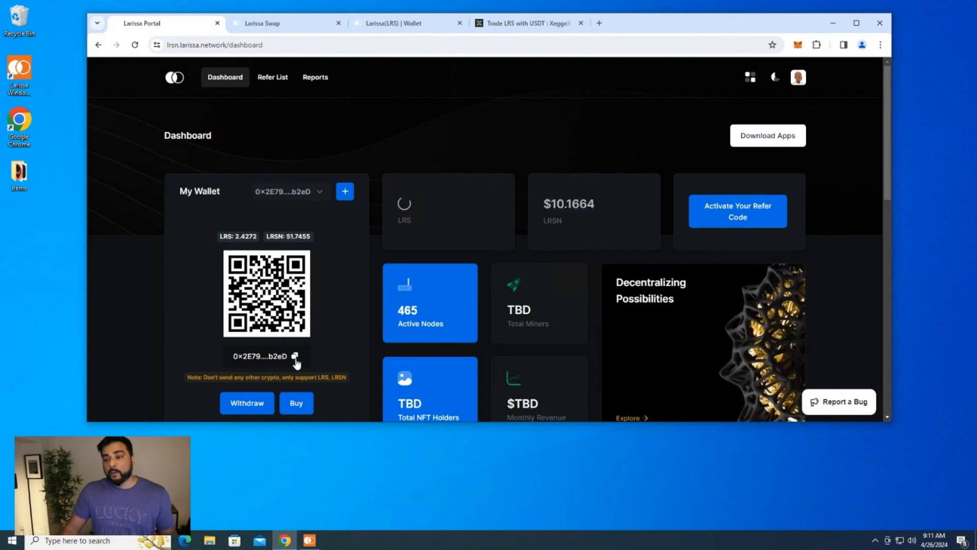
mouse_move(329, 258)
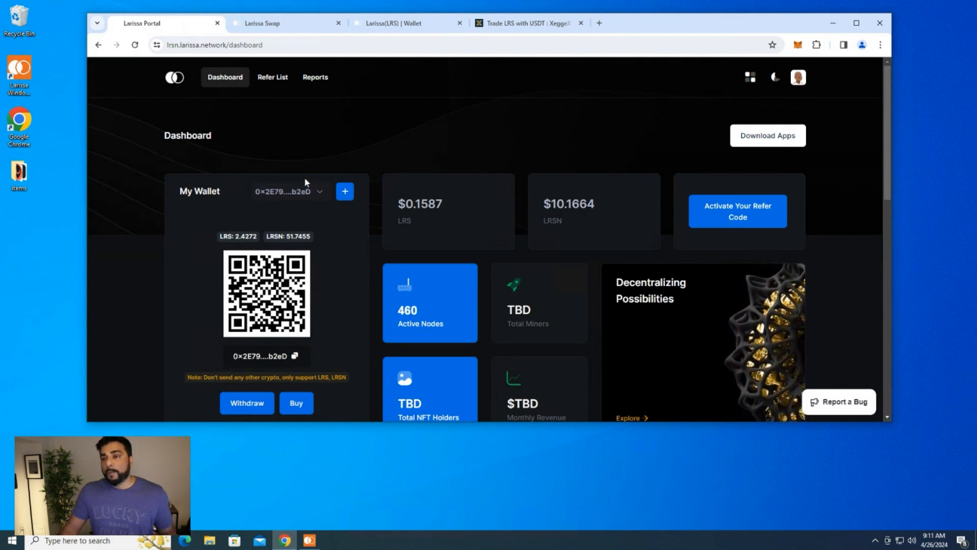
mouse_move(376, 207)
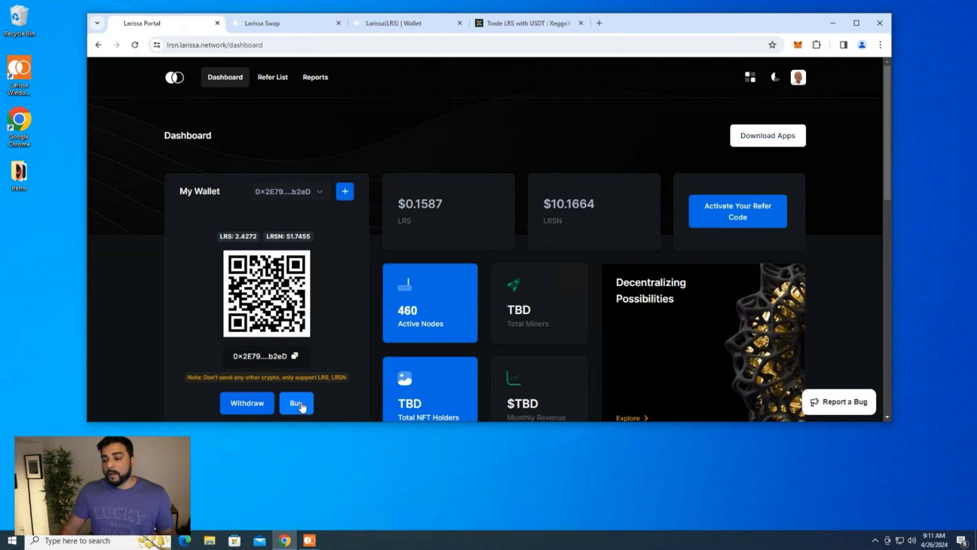
Step: Bring up the Buy Key plans under My Wallet and select the Trial plan (4.9182 LRSN, 3 months)
left_click(296, 404)
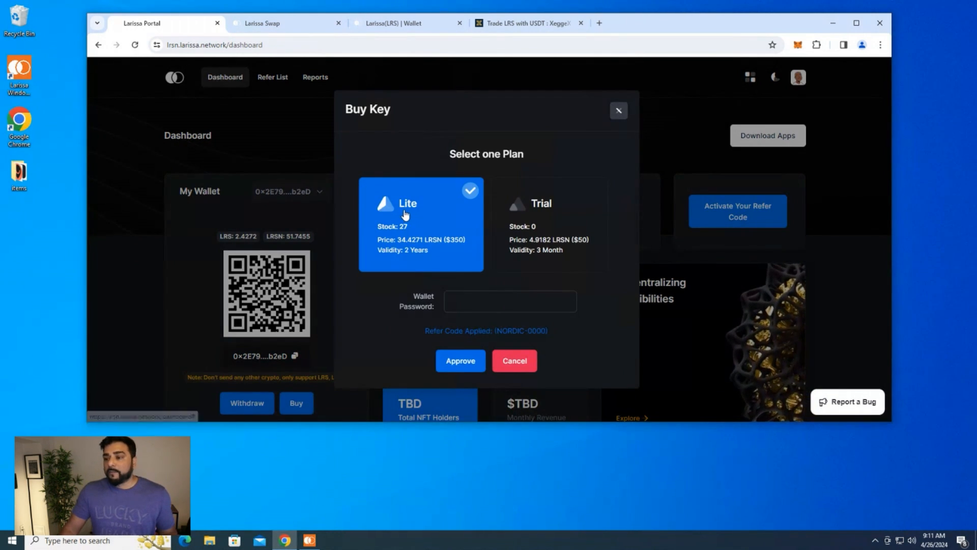
mouse_move(447, 250)
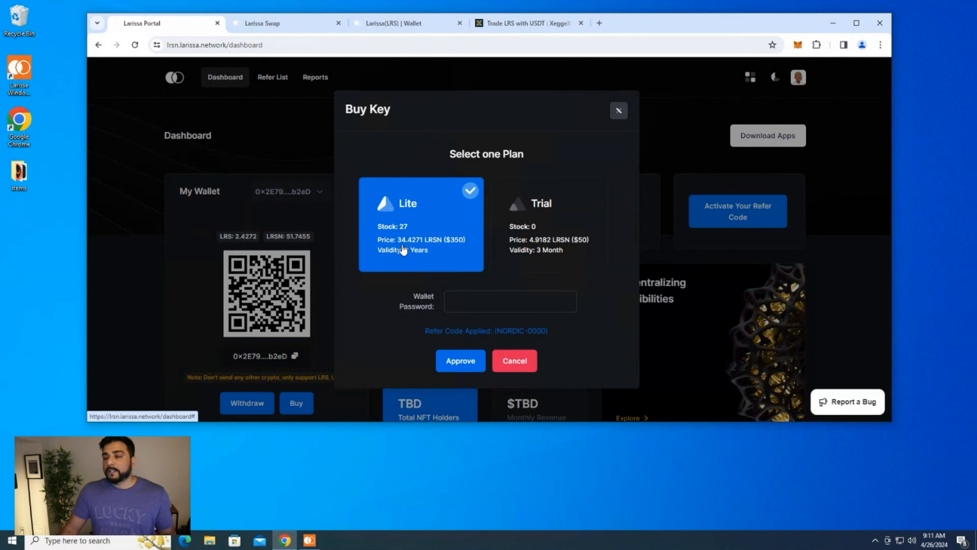
mouse_move(450, 252)
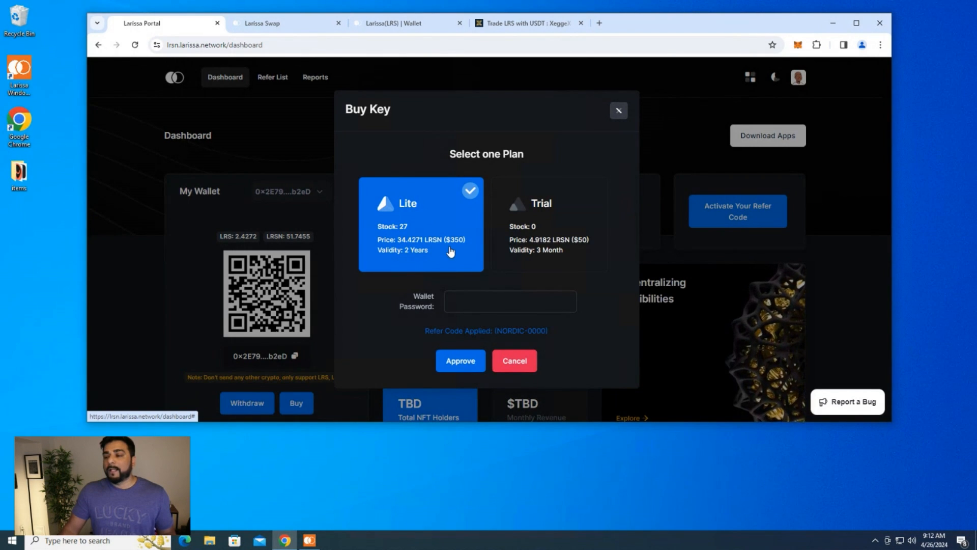
mouse_move(559, 218)
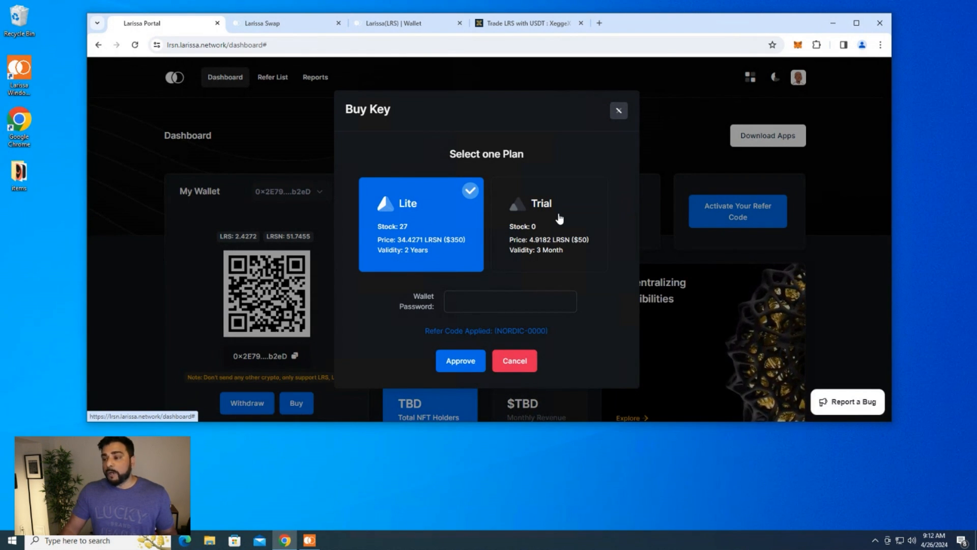
left_click(549, 224)
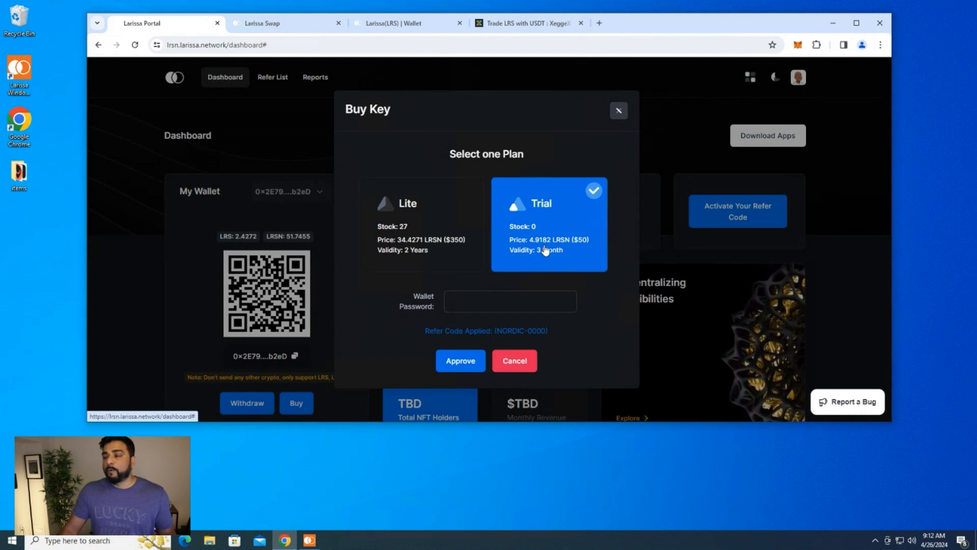
mouse_move(460, 218)
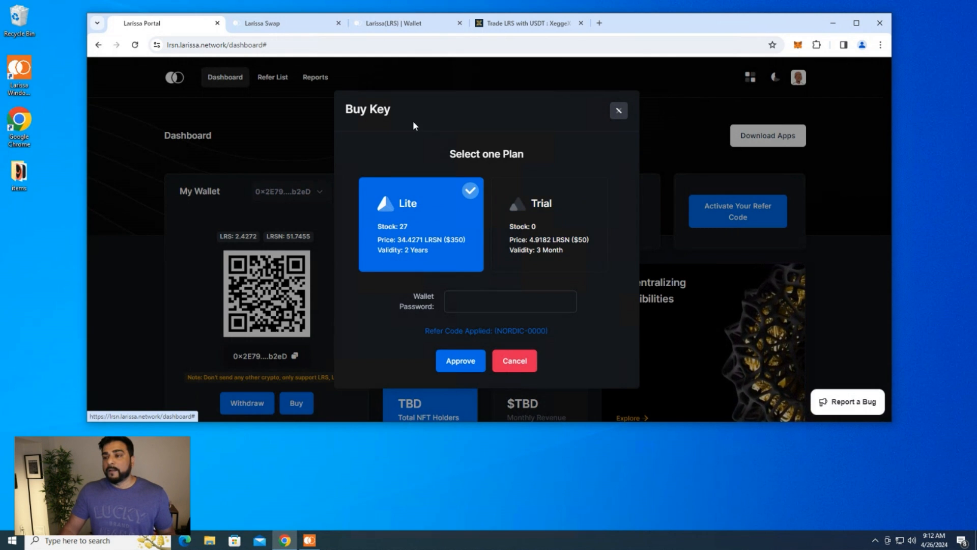
mouse_move(419, 251)
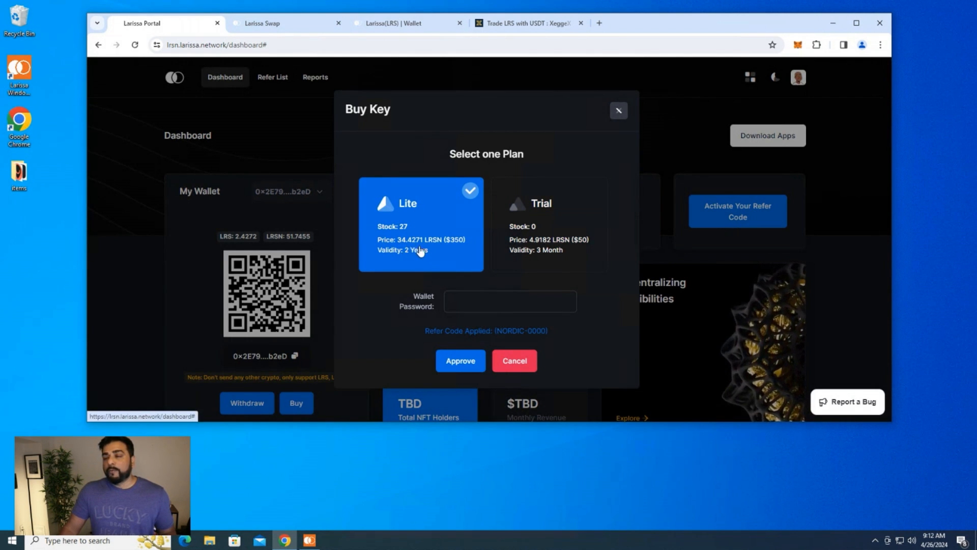
mouse_move(305, 66)
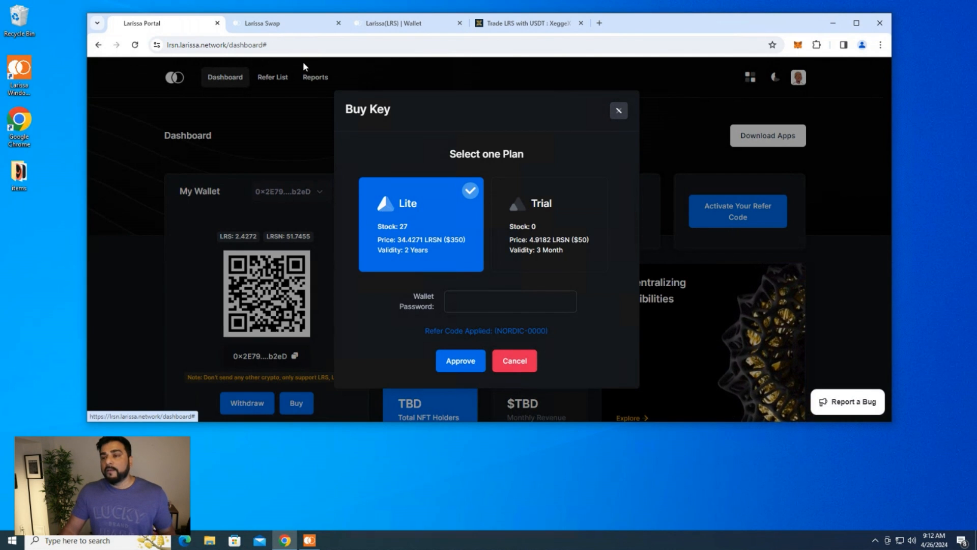
Step: In Larissa Swap, set LRSN as the token to receive with an amount of 35
left_click(287, 23)
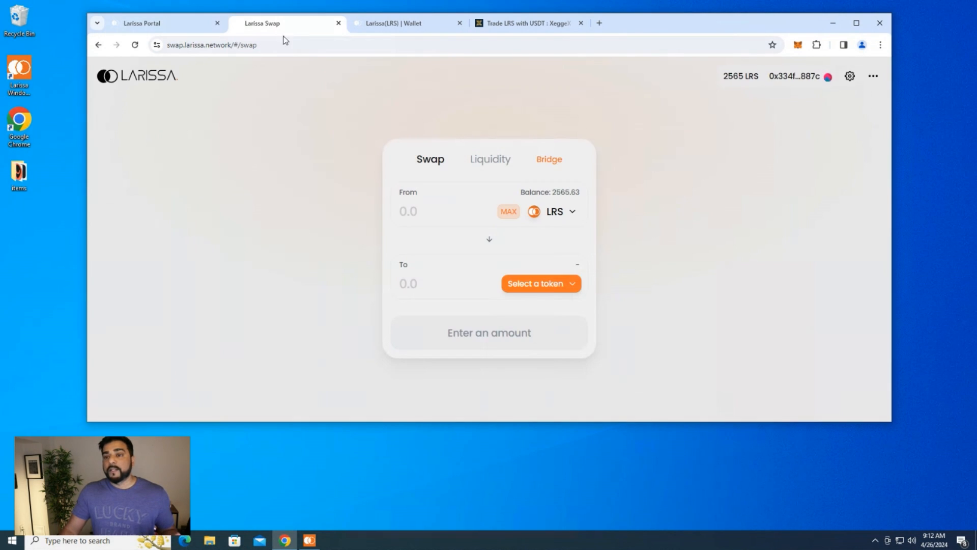
mouse_move(326, 101)
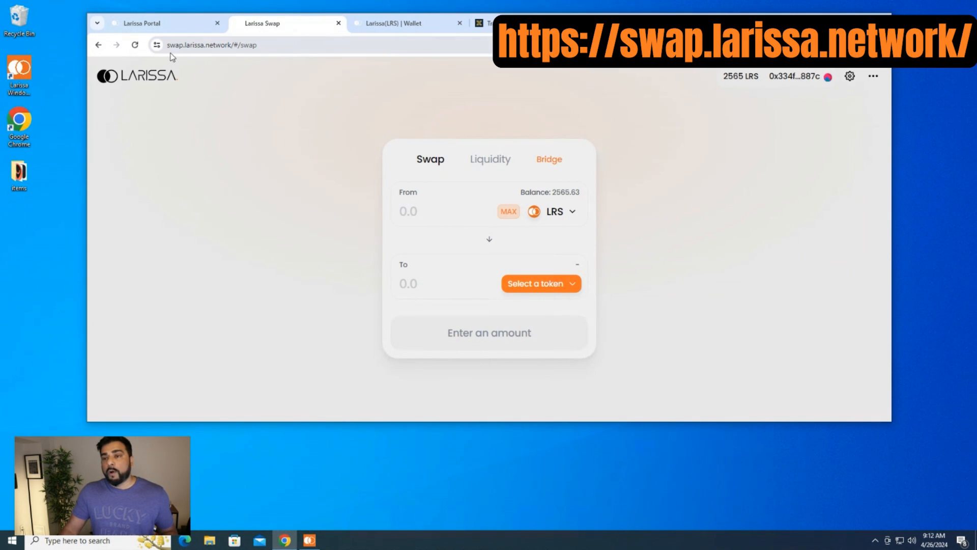
mouse_move(431, 210)
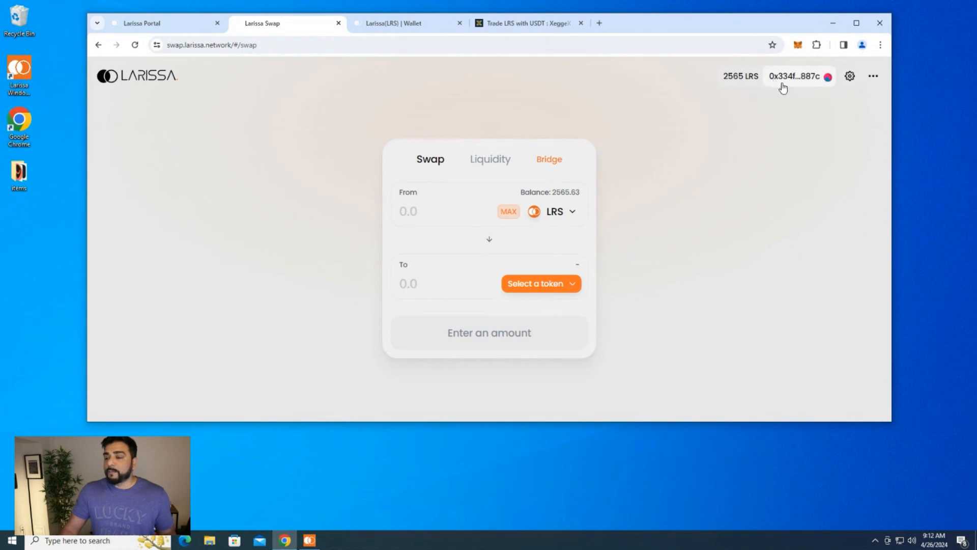
mouse_move(798, 84)
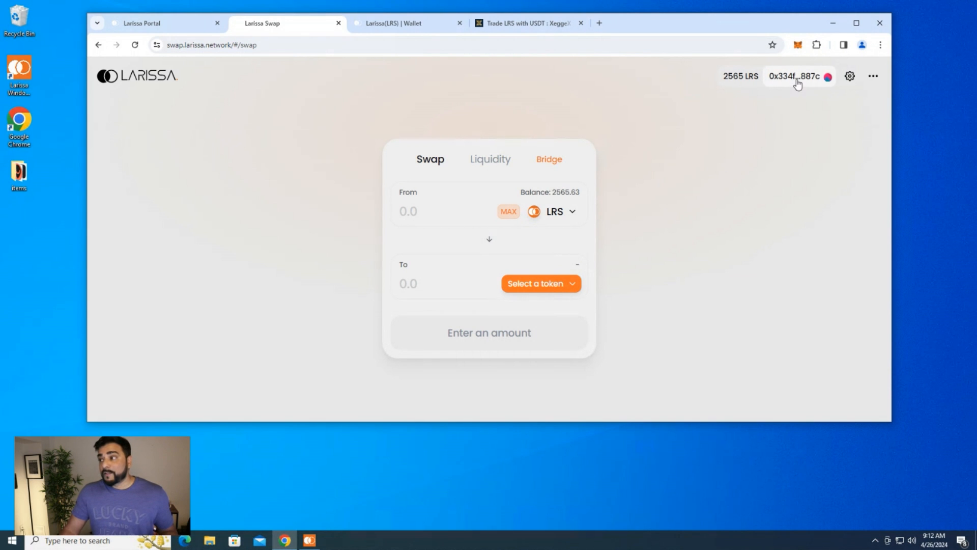
mouse_move(540, 205)
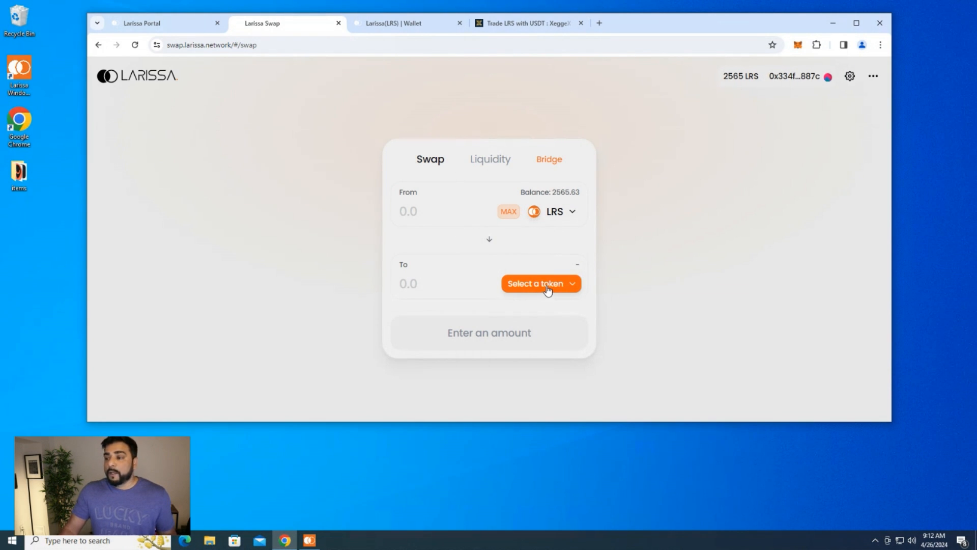
left_click(540, 283)
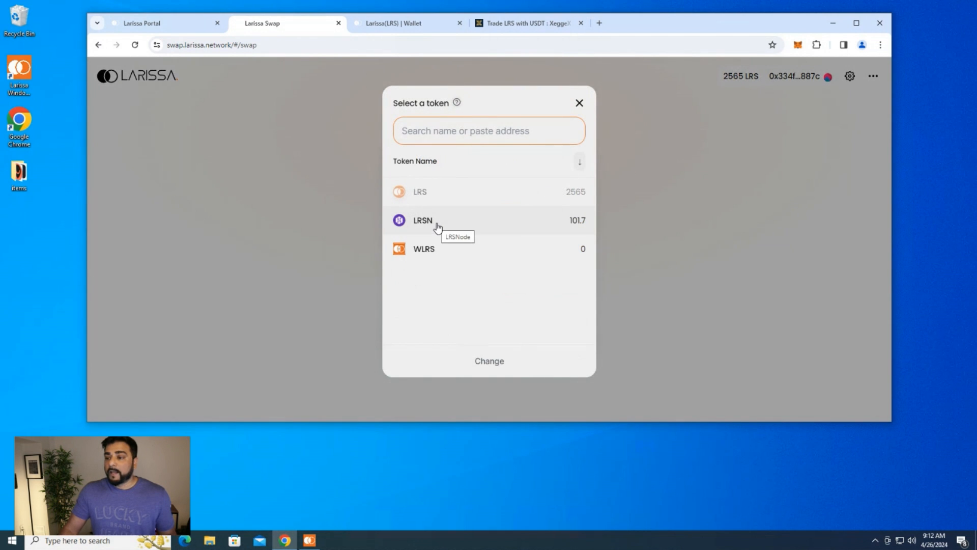
left_click(422, 220)
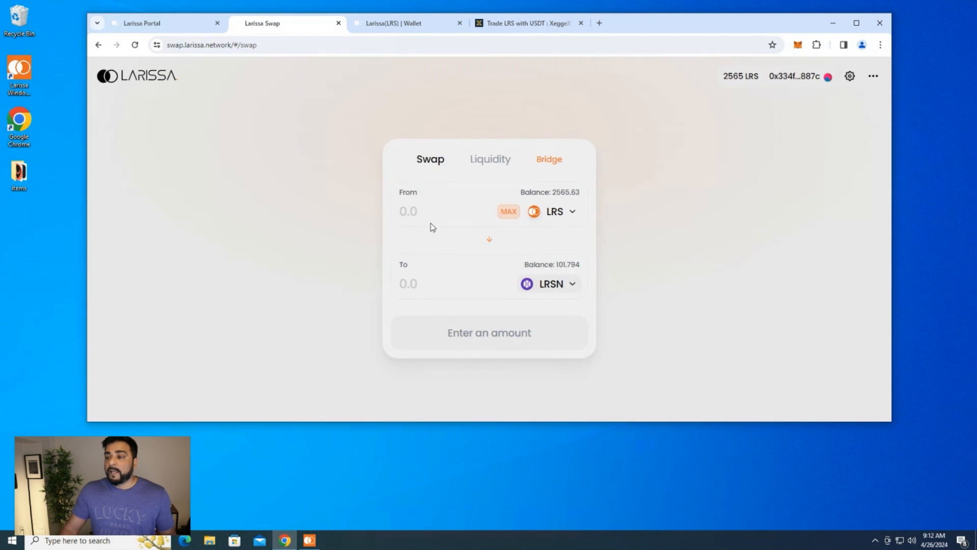
left_click(407, 283)
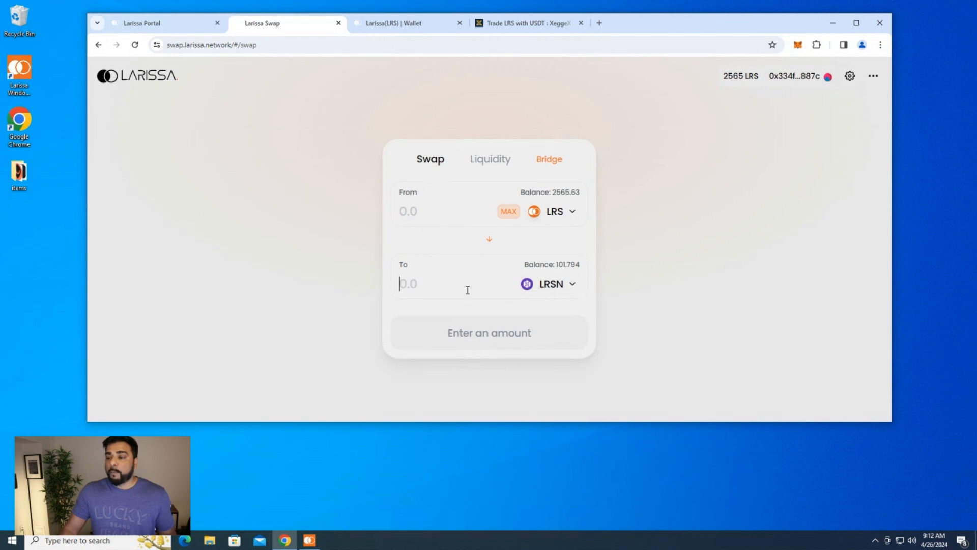
type("35")
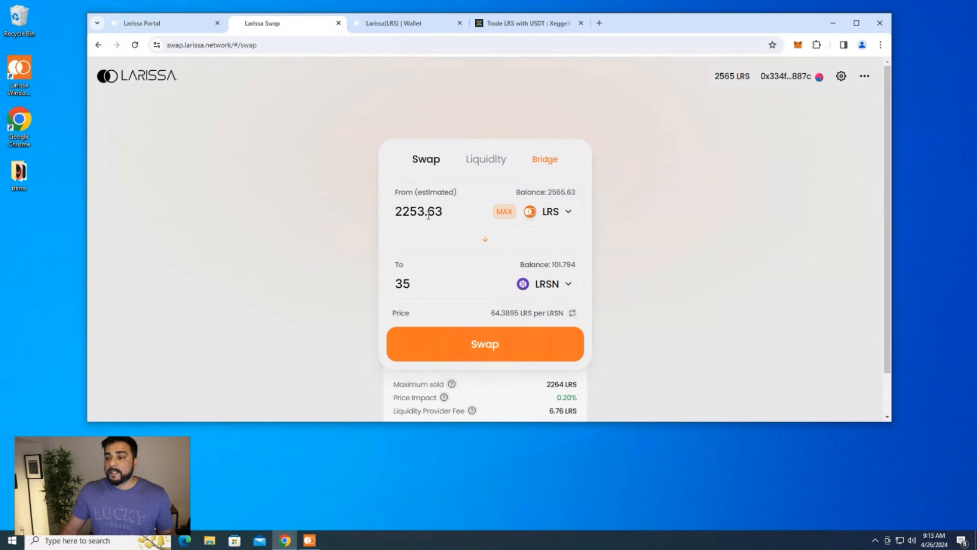
mouse_move(427, 240)
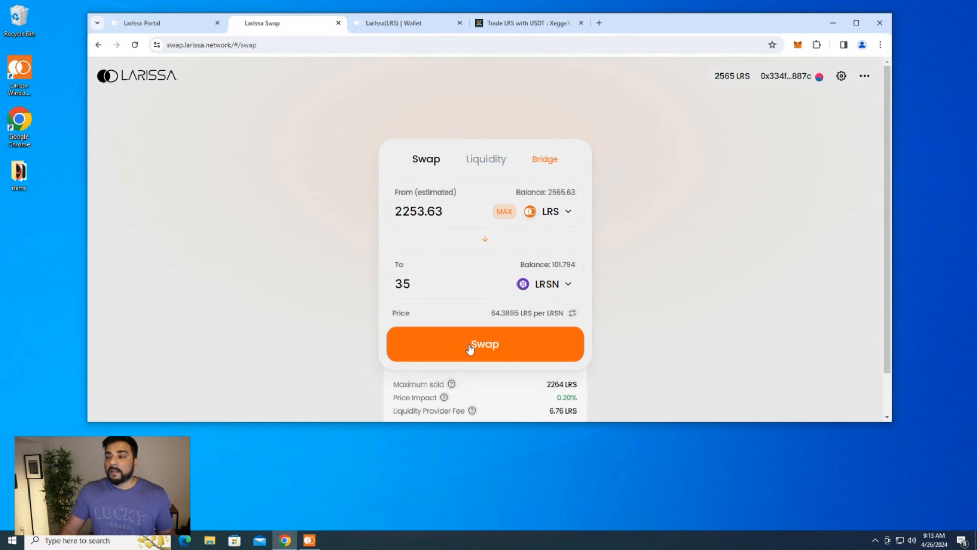
mouse_move(523, 238)
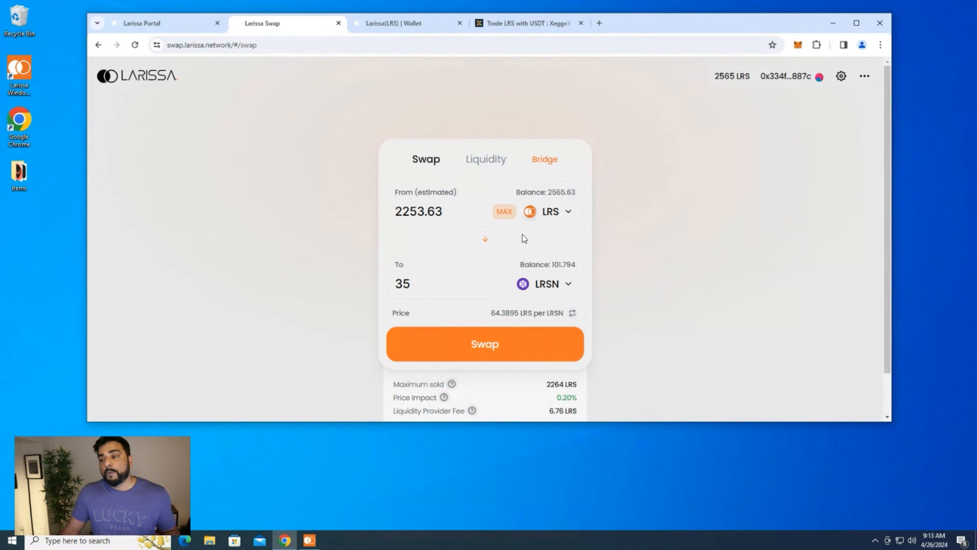
mouse_move(560, 232)
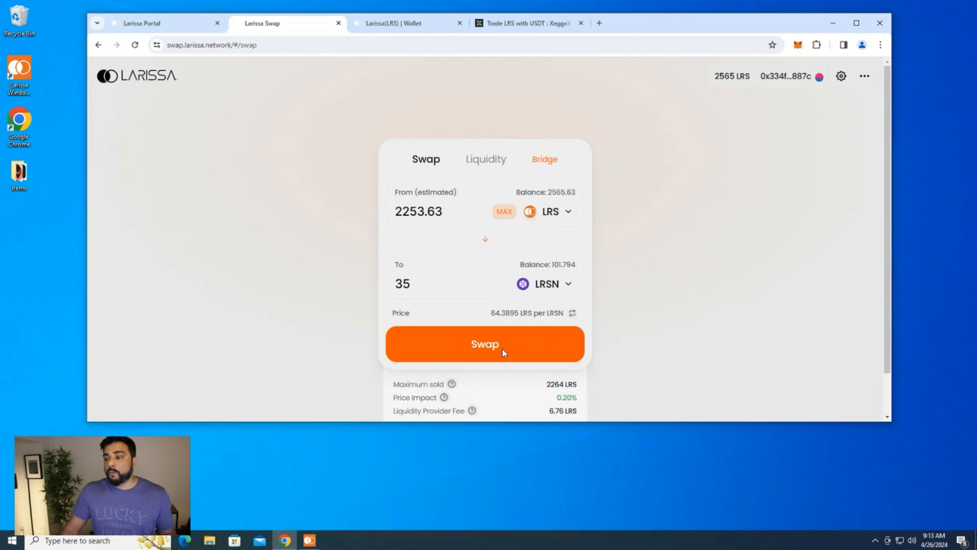
Step: Submit the swap of 2250 LRS for 35 LRSN and dismiss the Transaction Submitted notice
left_click(485, 343)
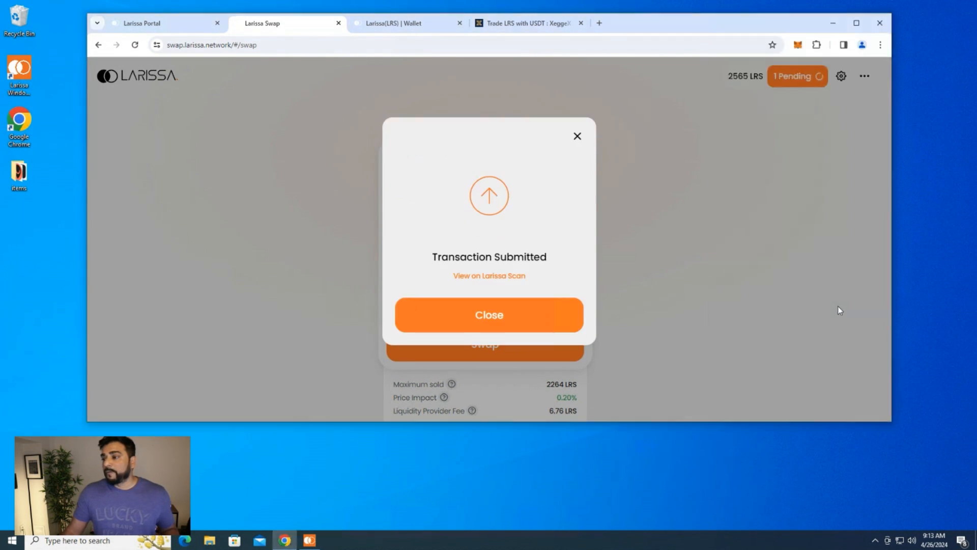
left_click(488, 315)
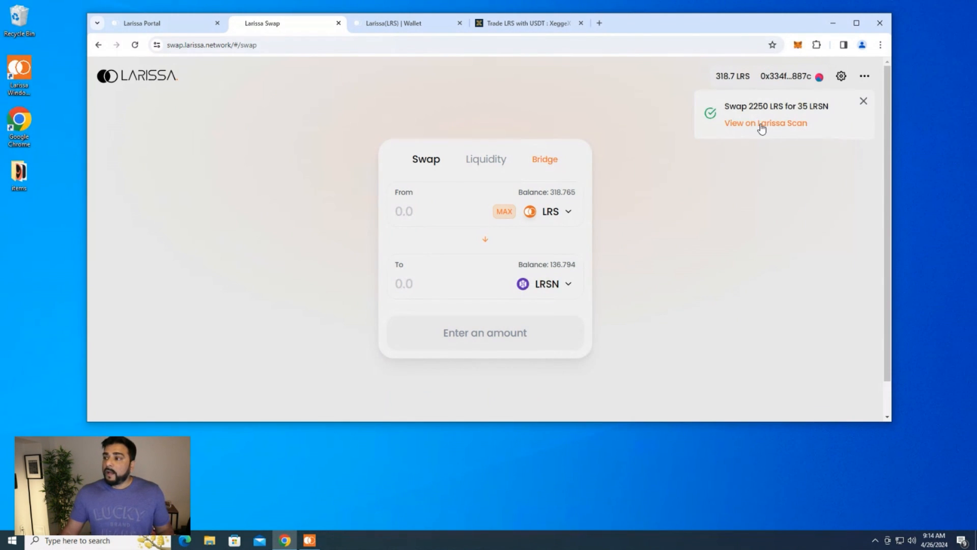
Step: View the completed swapETHForExactTokens transaction on Larissa Scan, confirmed in block 702642
left_click(766, 123)
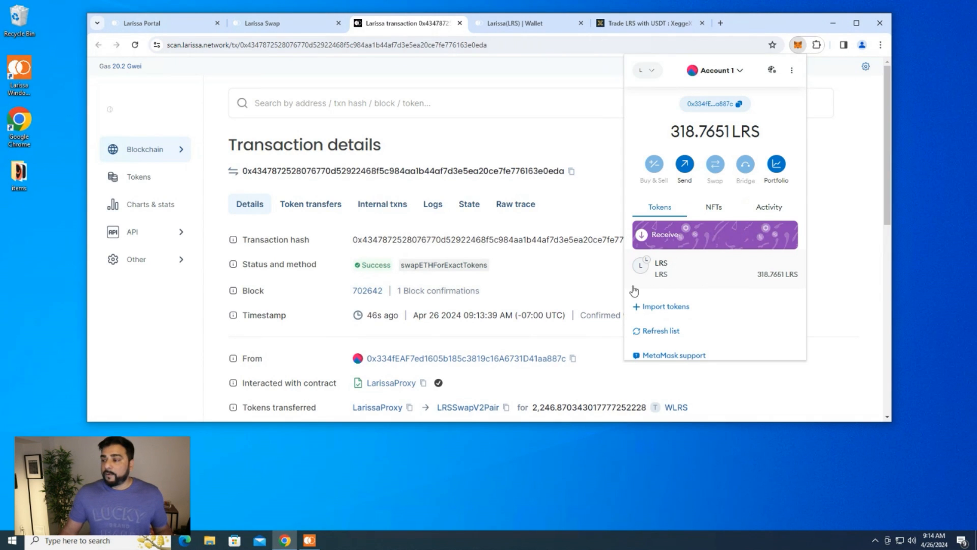
mouse_move(687, 293)
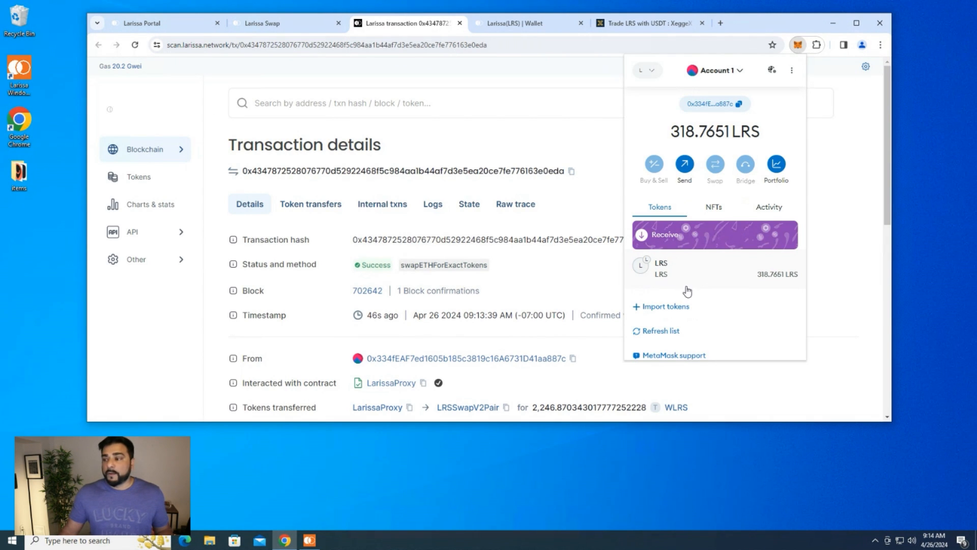
mouse_move(704, 275)
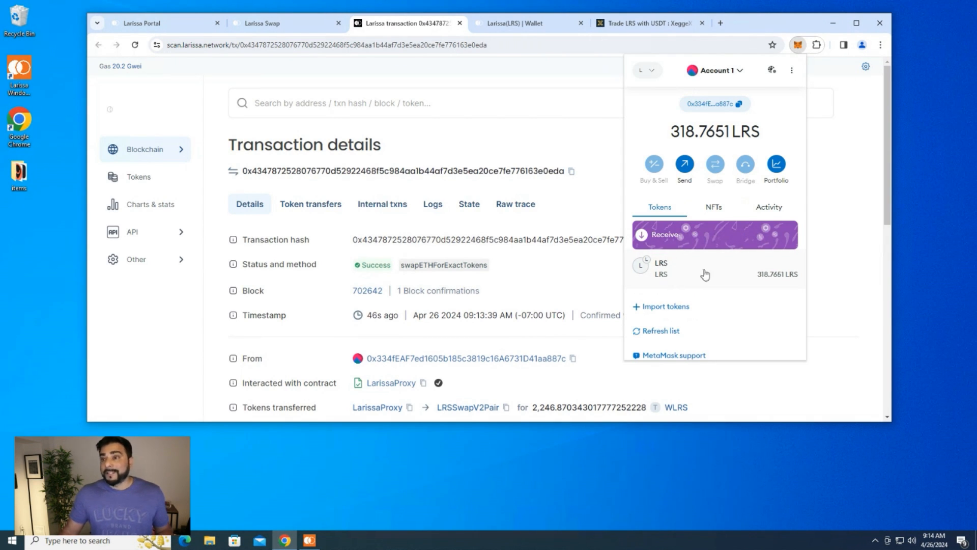
mouse_move(388, 285)
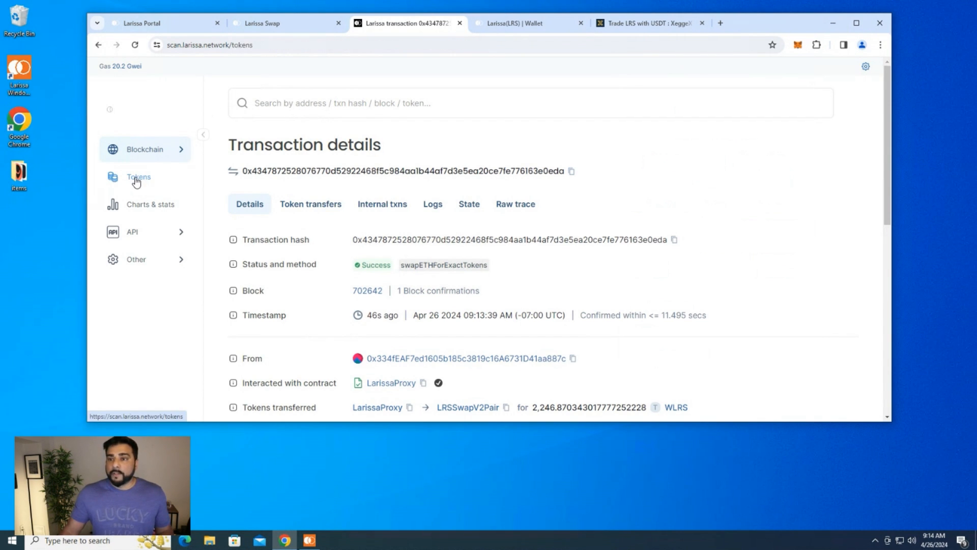
Step: Add the LRSNode (LRSN) token from Larissa Scan's Tokens page to MetaMask, showing 136.79496 LRSN
left_click(138, 177)
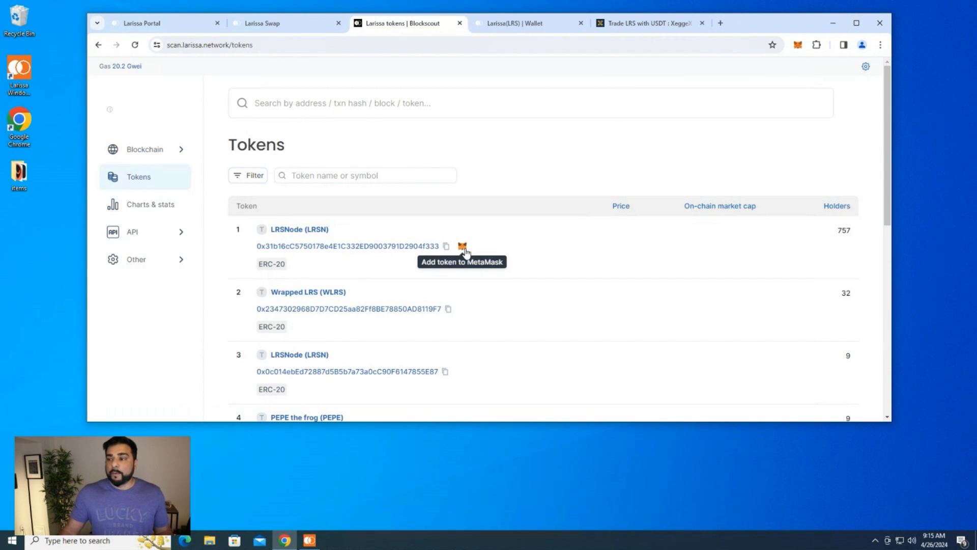
left_click(461, 245)
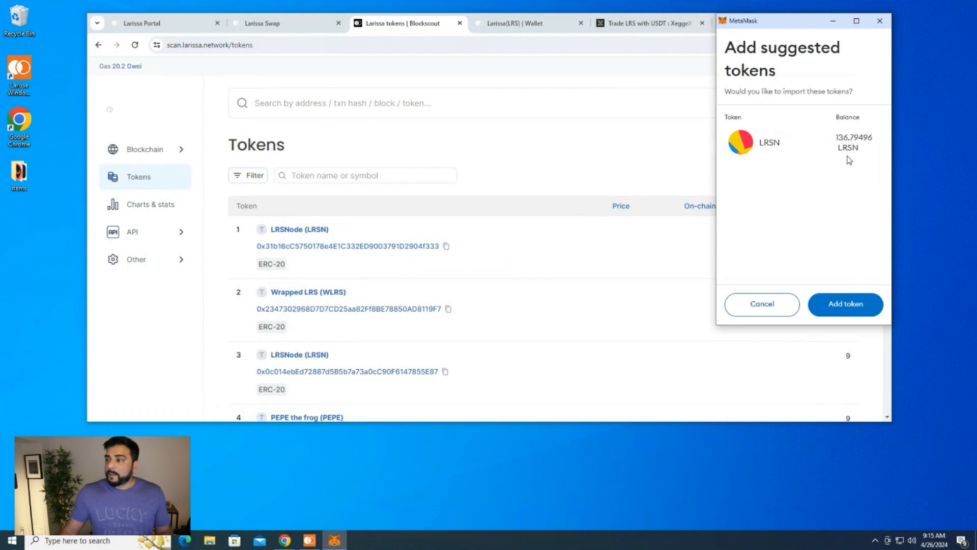
left_click(845, 305)
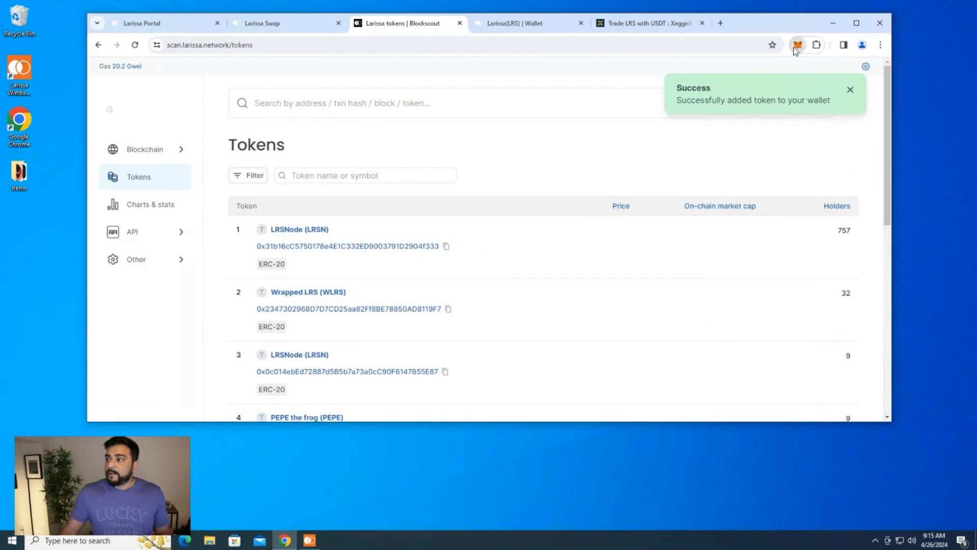
left_click(798, 44)
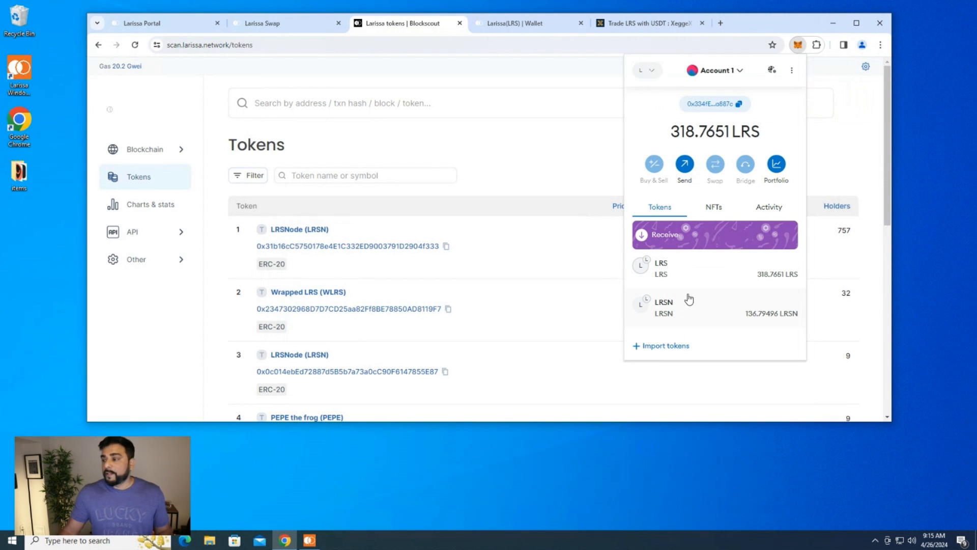
mouse_move(525, 146)
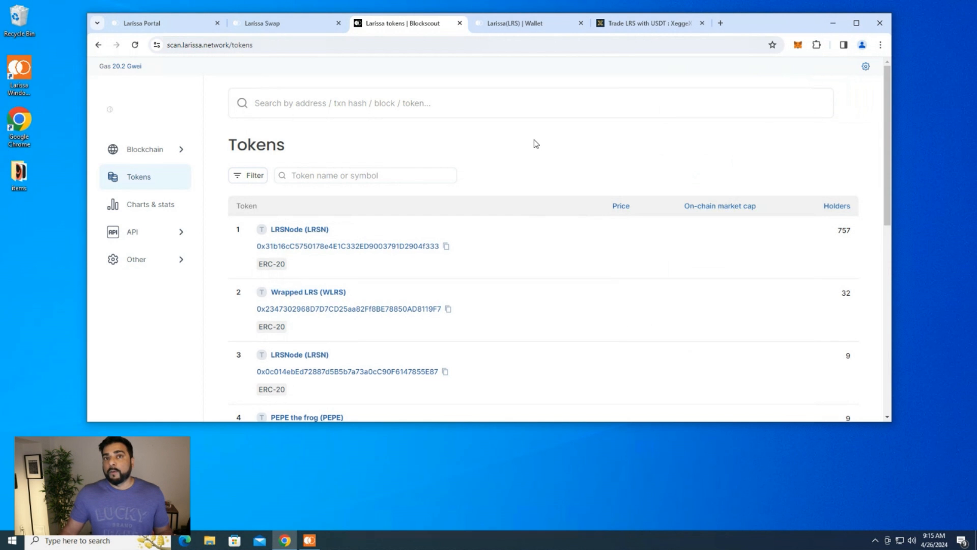
Step: Copy the portal wallet address from the Larissa Portal dashboard and review token balances in MetaMask
left_click(150, 24)
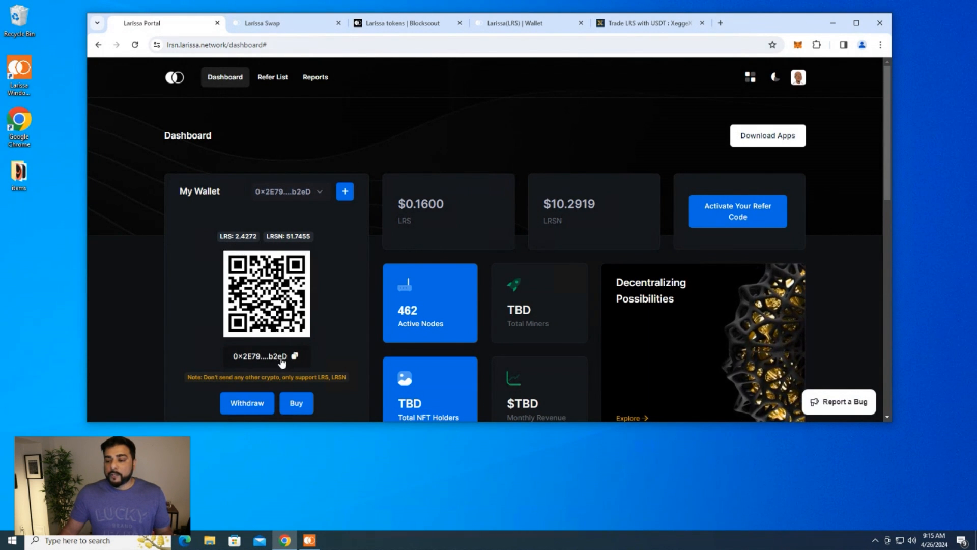
left_click(296, 356)
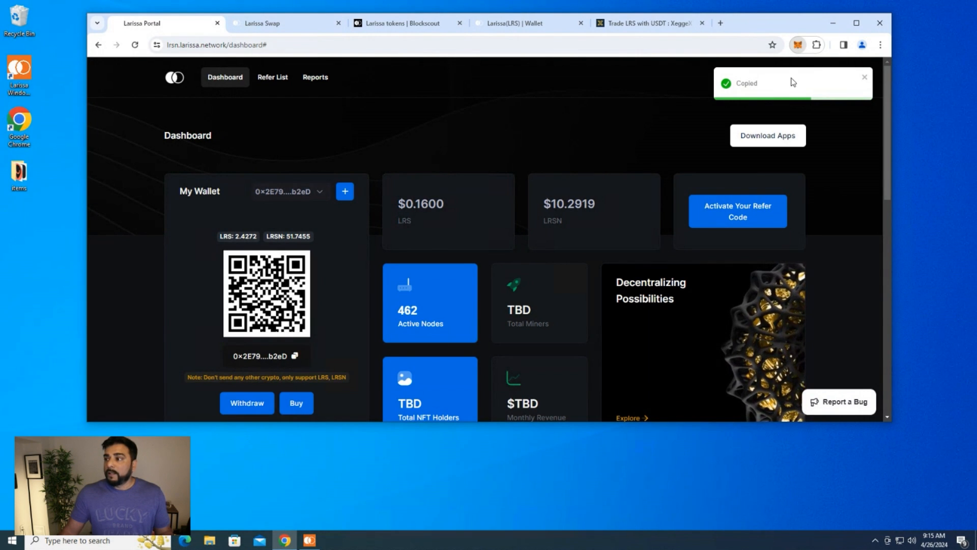
left_click(798, 44)
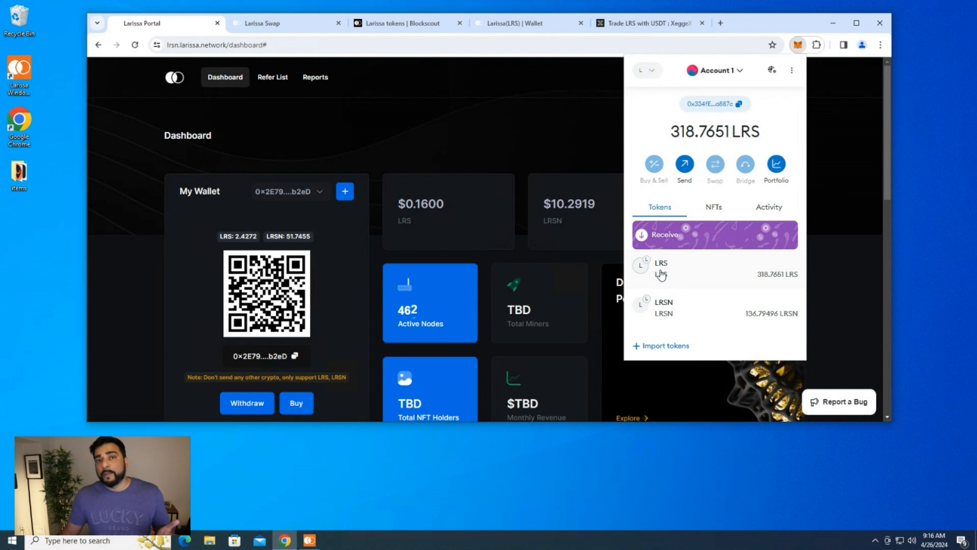
mouse_move(343, 276)
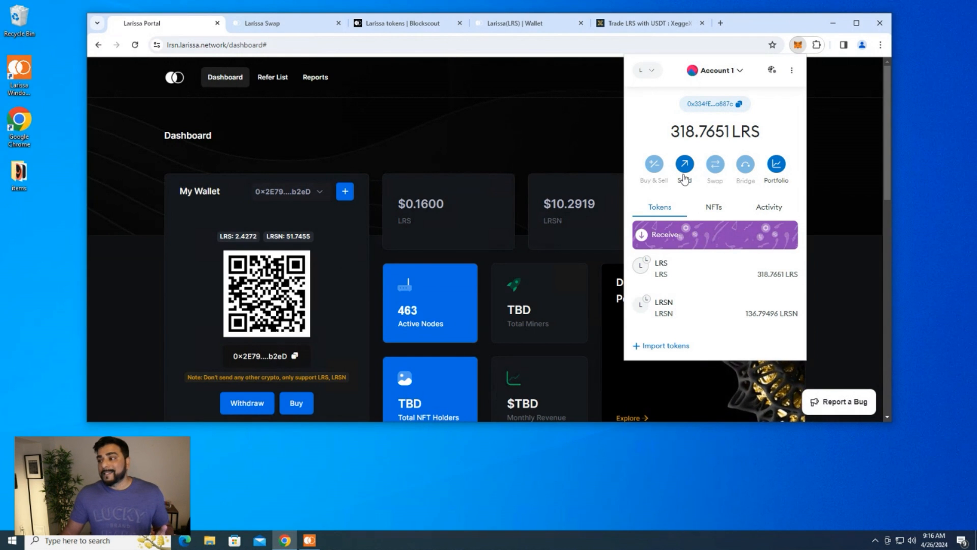
left_click(684, 165)
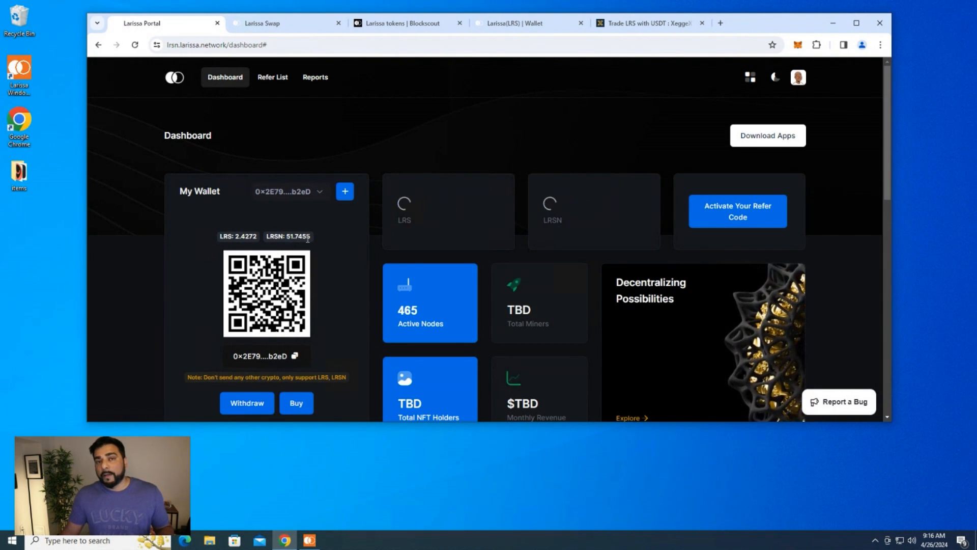
Step: Buy the Lite node key with the wallet password, dropping the LRSN balance to 17.7384
left_click(296, 403)
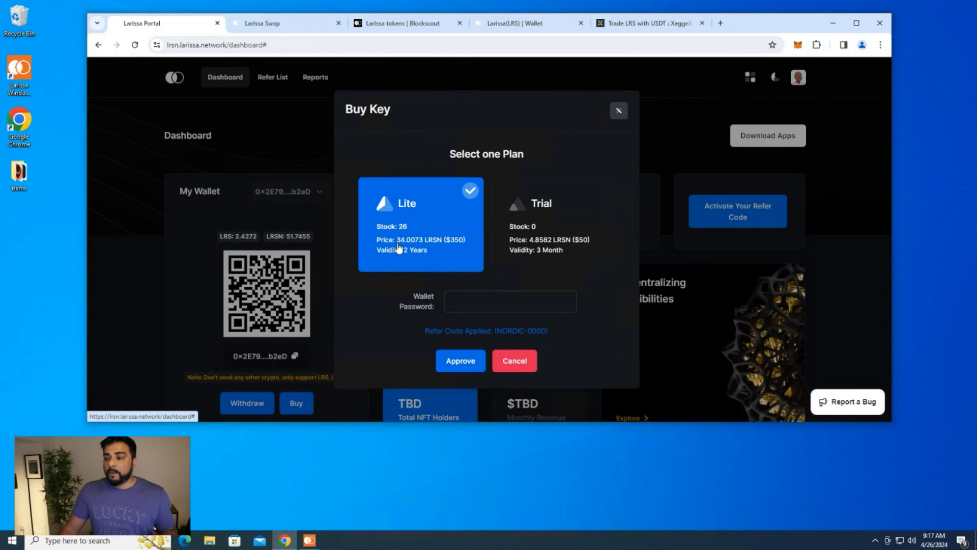
mouse_move(415, 249)
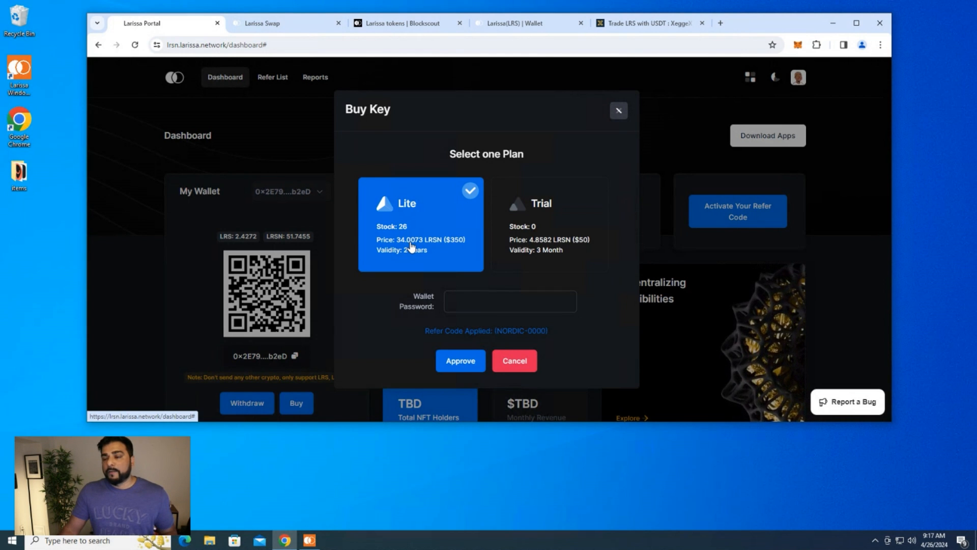
mouse_move(424, 245)
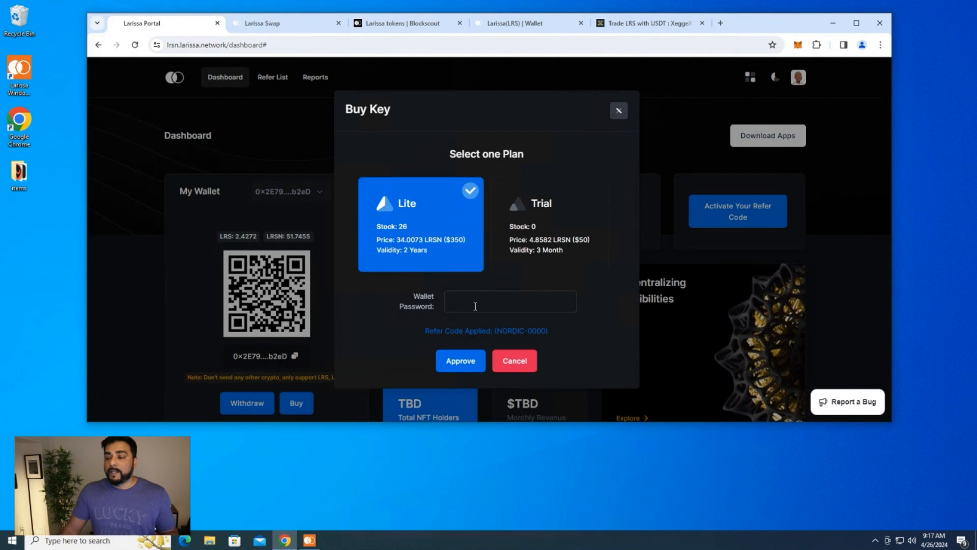
mouse_move(499, 343)
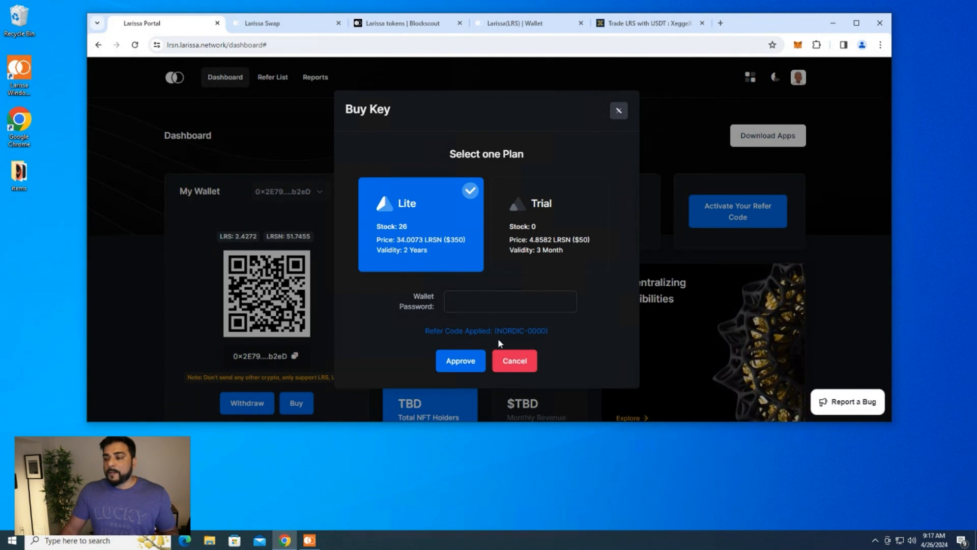
mouse_move(474, 342)
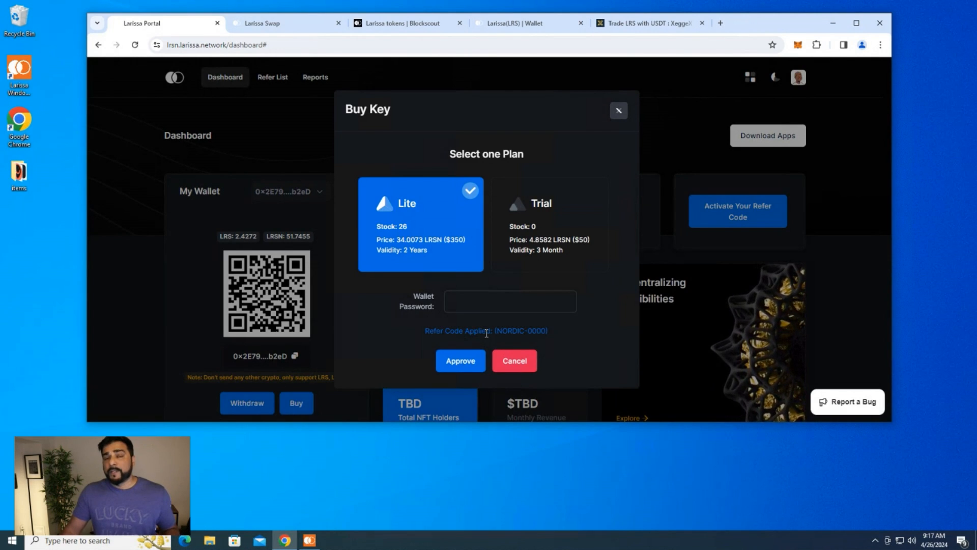
mouse_move(490, 342)
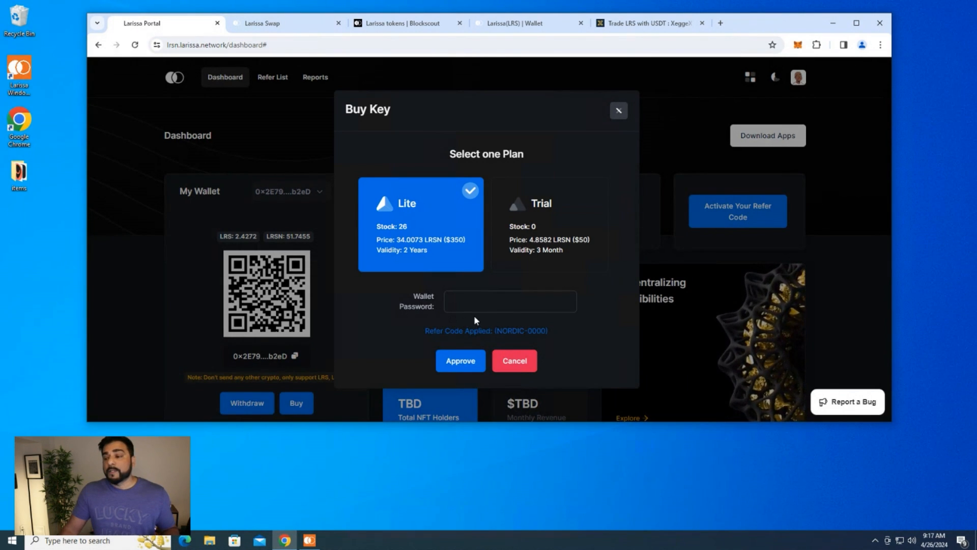
mouse_move(226, 222)
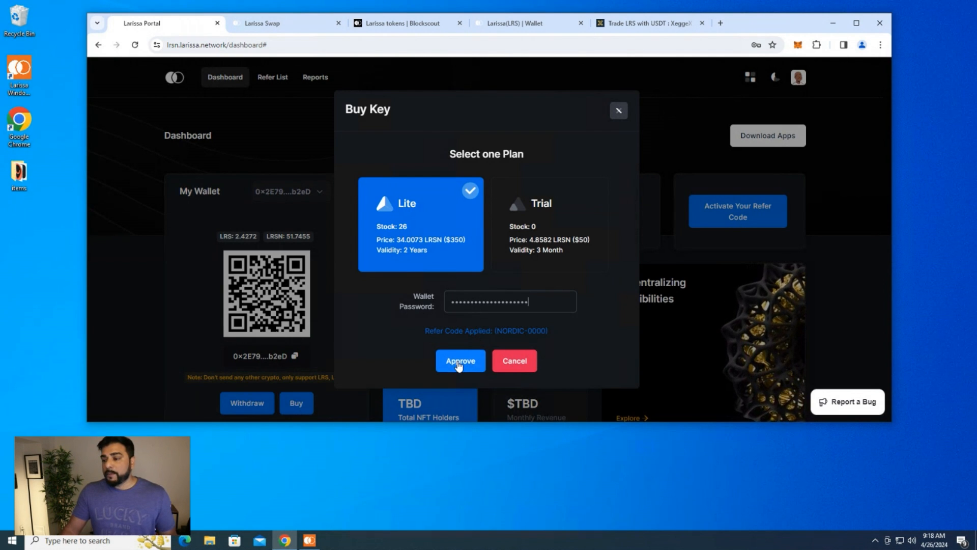
left_click(460, 360)
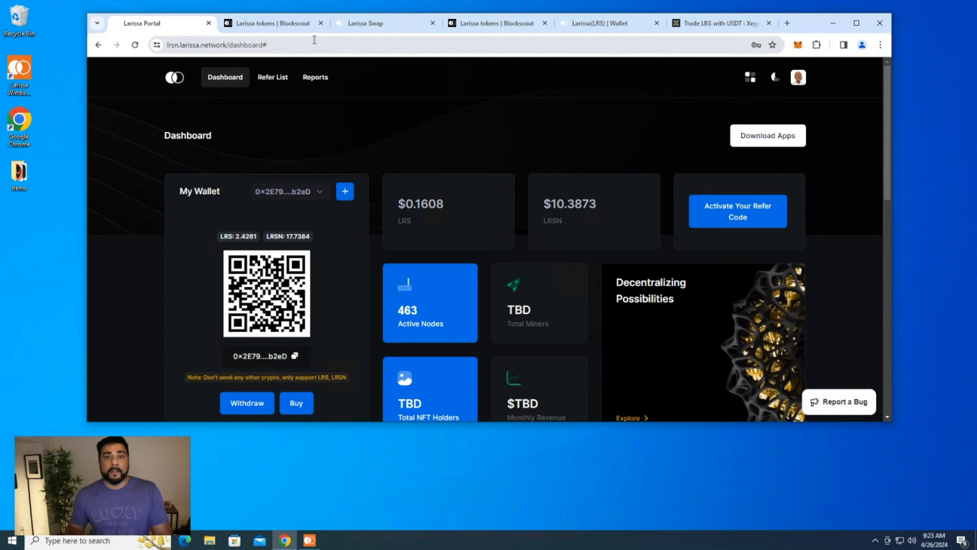
Step: Download the LRSNode Launcher installer from larissa.network and run it past SmartScreen and UAC
type("https://larissa.network/custom/nodeWindows/1.0.0+1/larissa_lrs_node_launcher-1.0.0+1-windows-setup.exe")
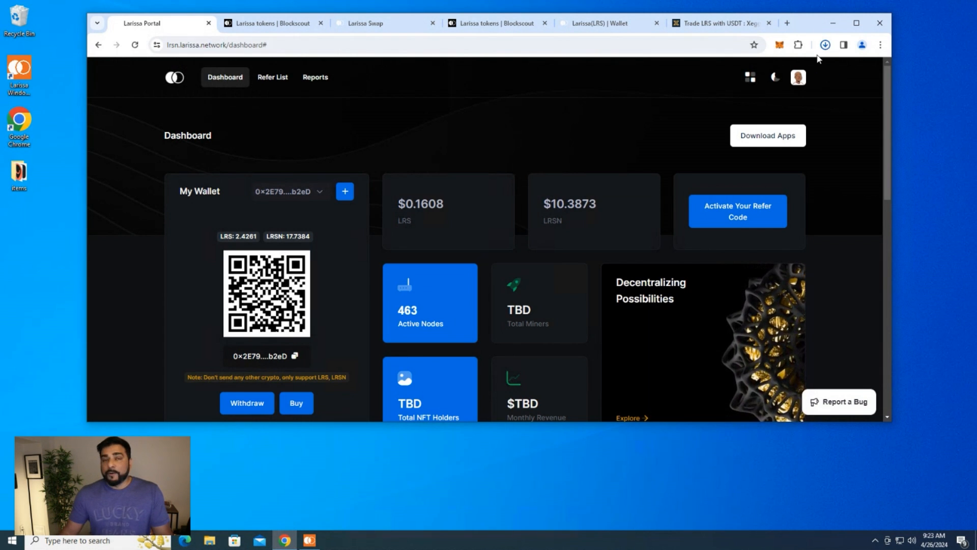
left_click(823, 44)
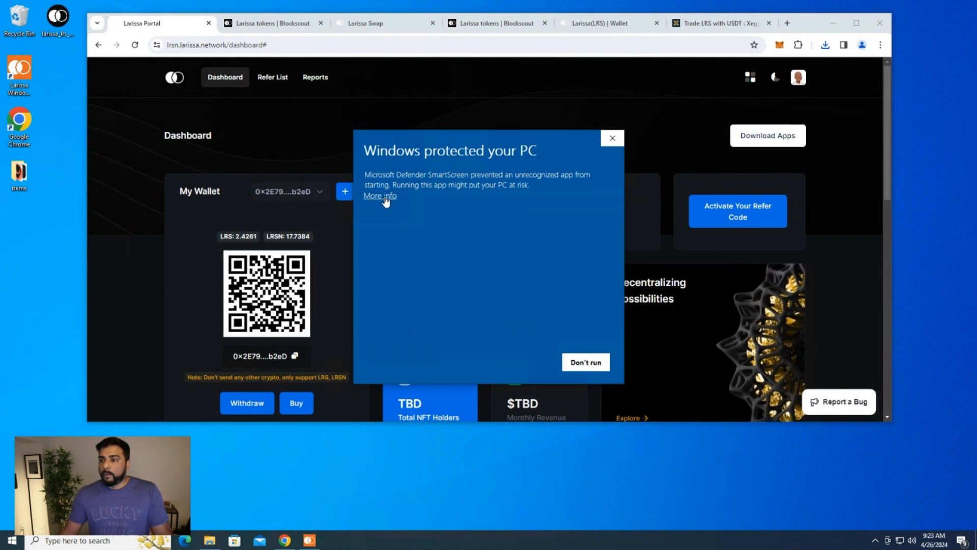
left_click(611, 138)
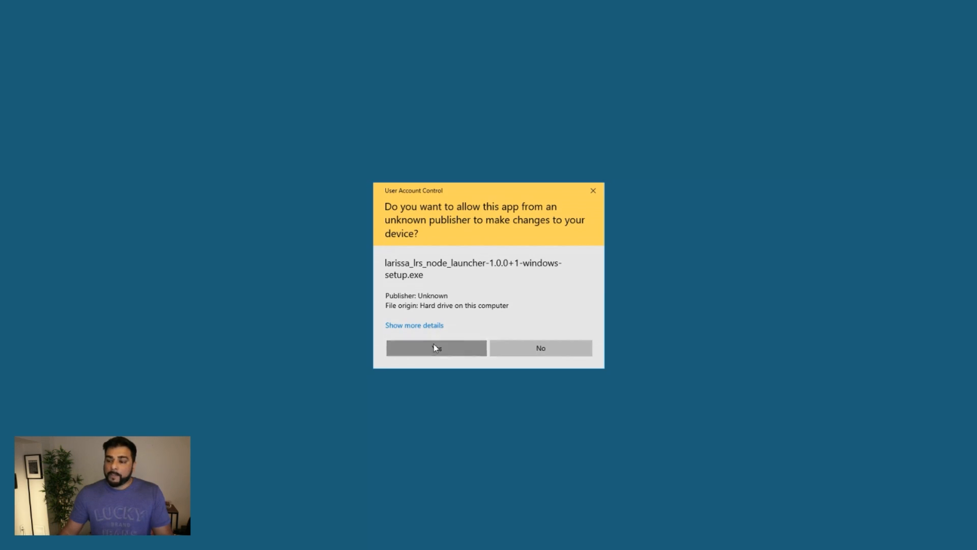
left_click(437, 349)
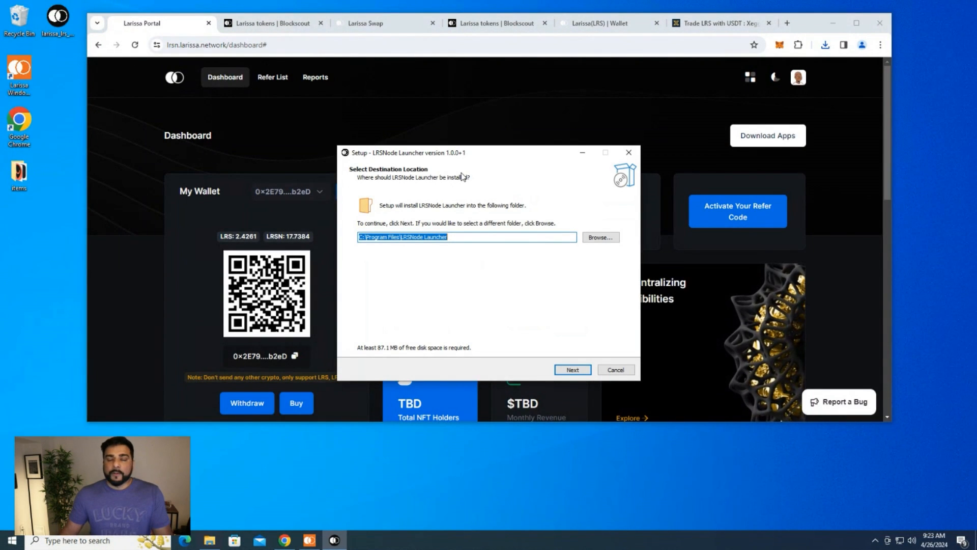
mouse_move(497, 194)
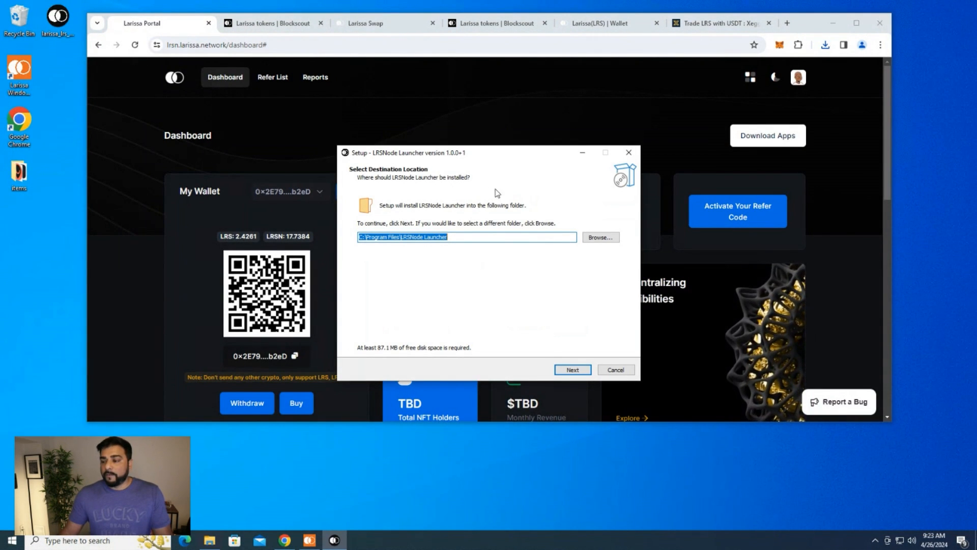
Step: Install LRSNode Launcher 1.0.0+1 to the default folder with a desktop shortcut and launch it
left_click(571, 369)
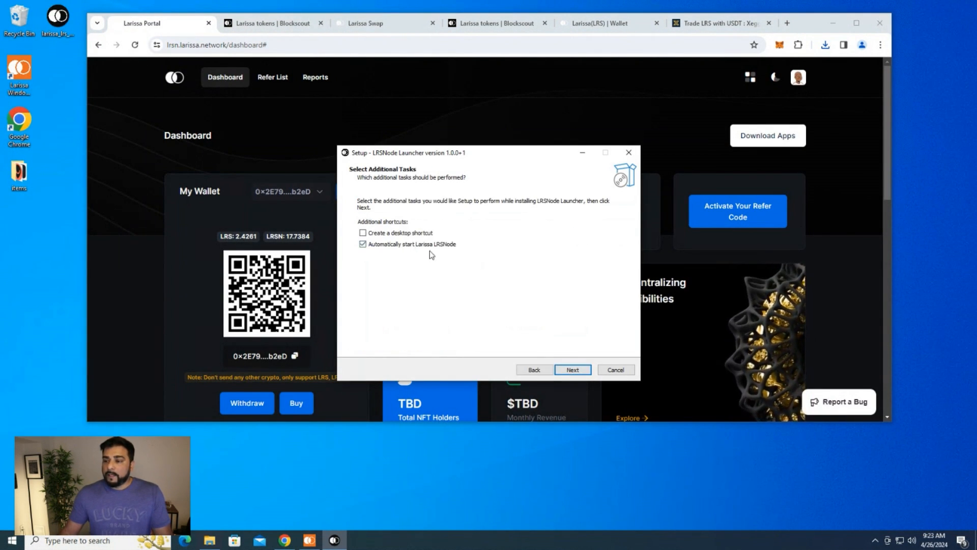
left_click(362, 232)
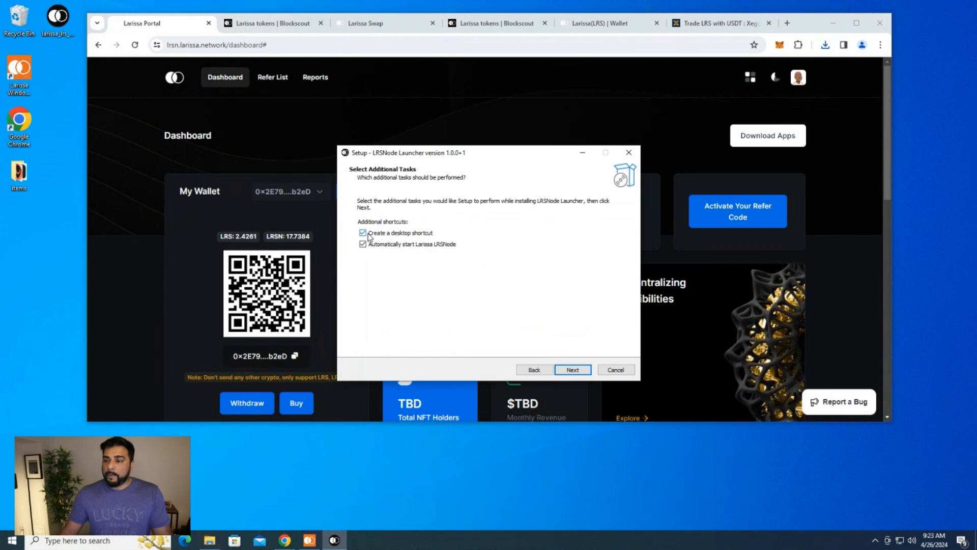
left_click(572, 370)
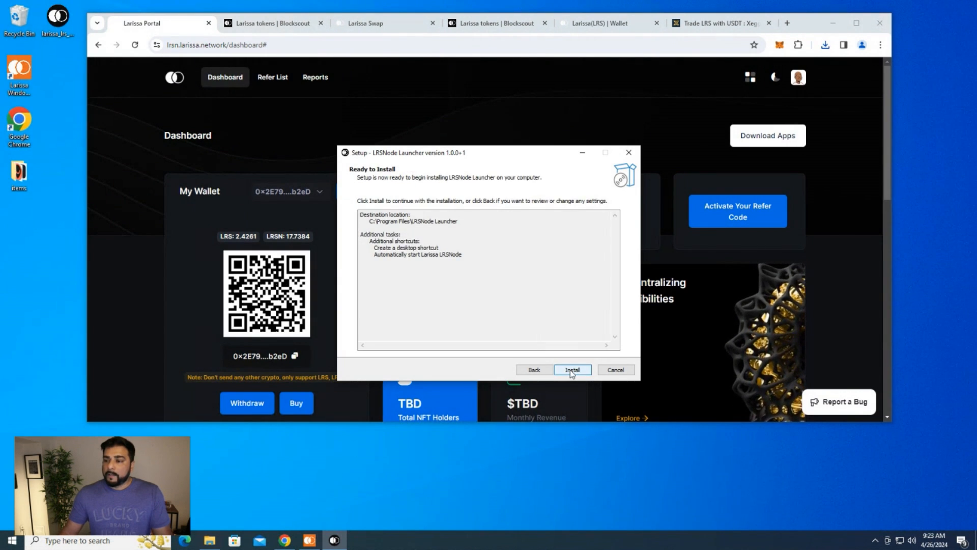
left_click(571, 369)
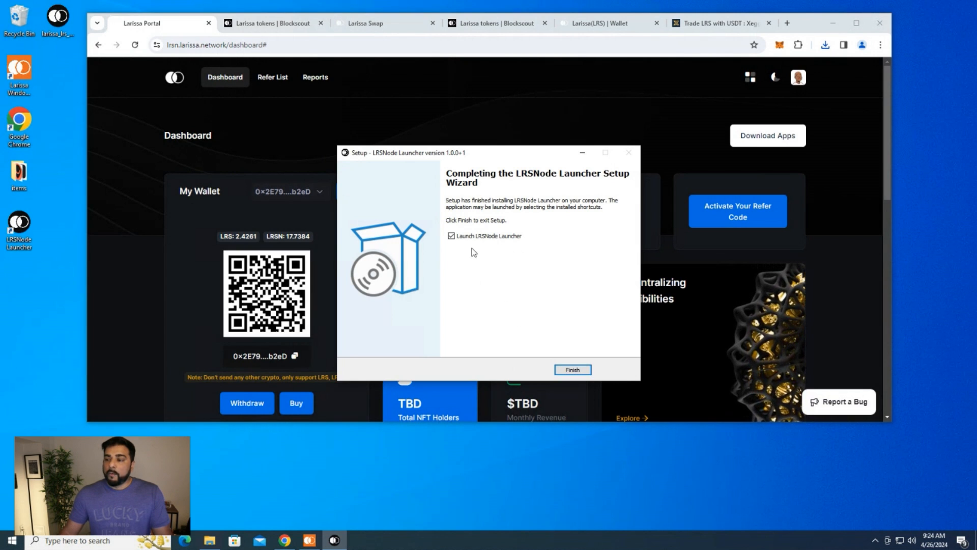
left_click(451, 235)
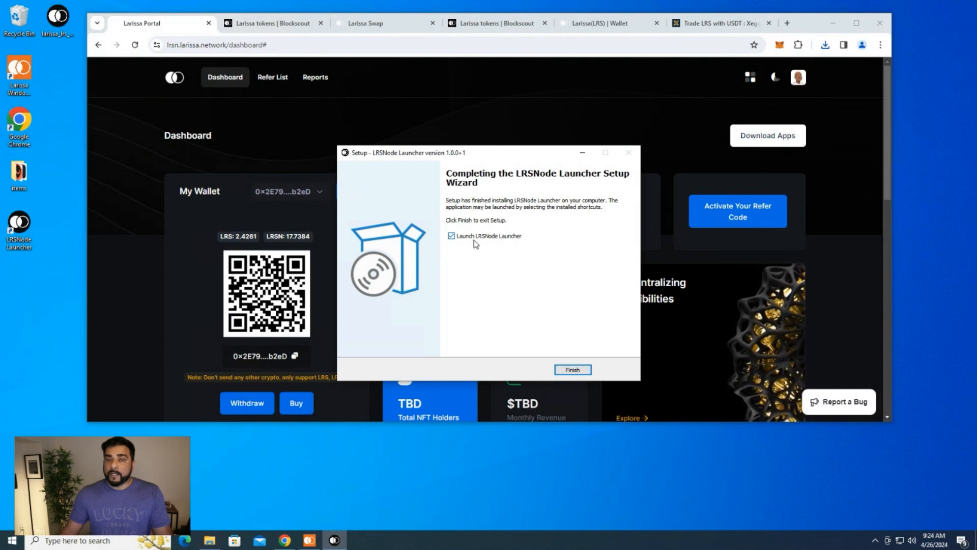
left_click(571, 369)
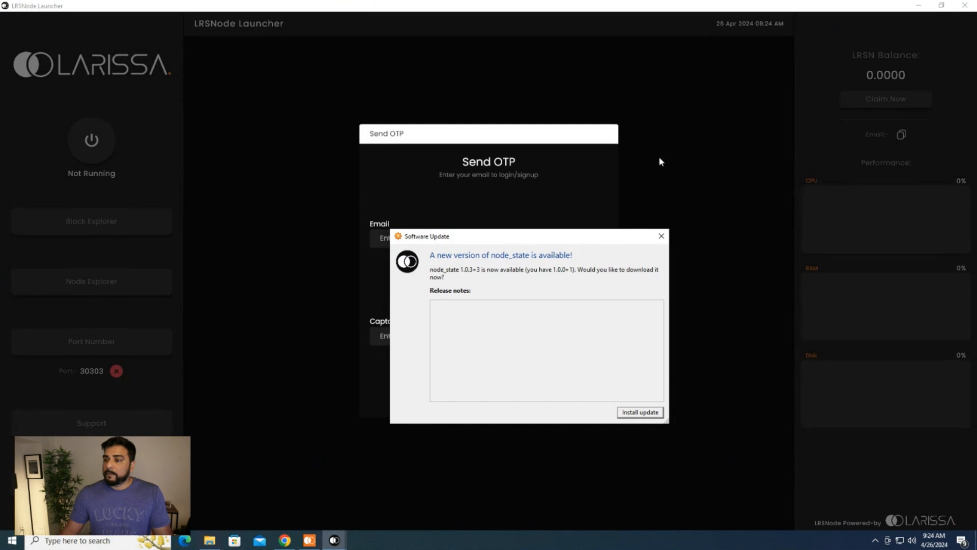
Step: Update the launcher to version 1.0.3+3, closing the Larissa Wallet Desktop window, and relaunch it
left_click(640, 412)
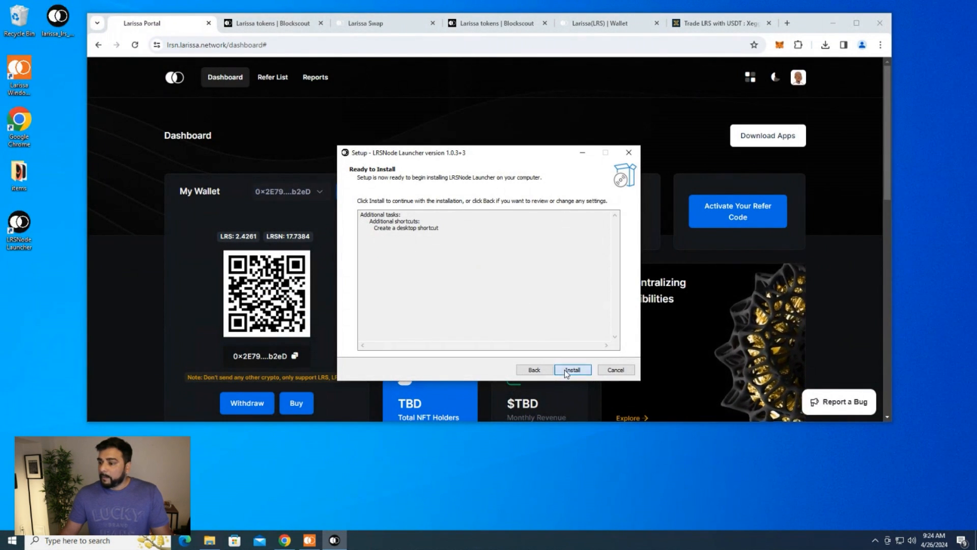
left_click(571, 370)
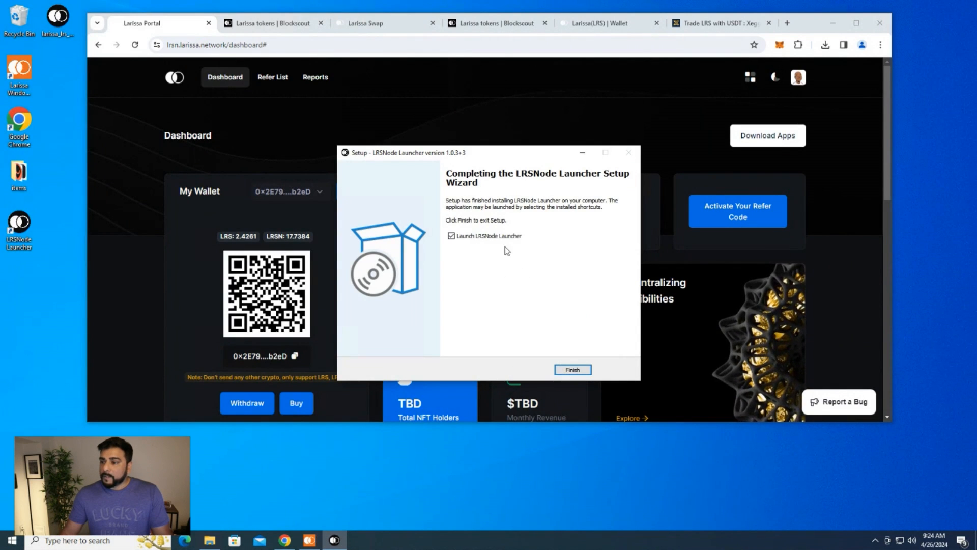
left_click(572, 368)
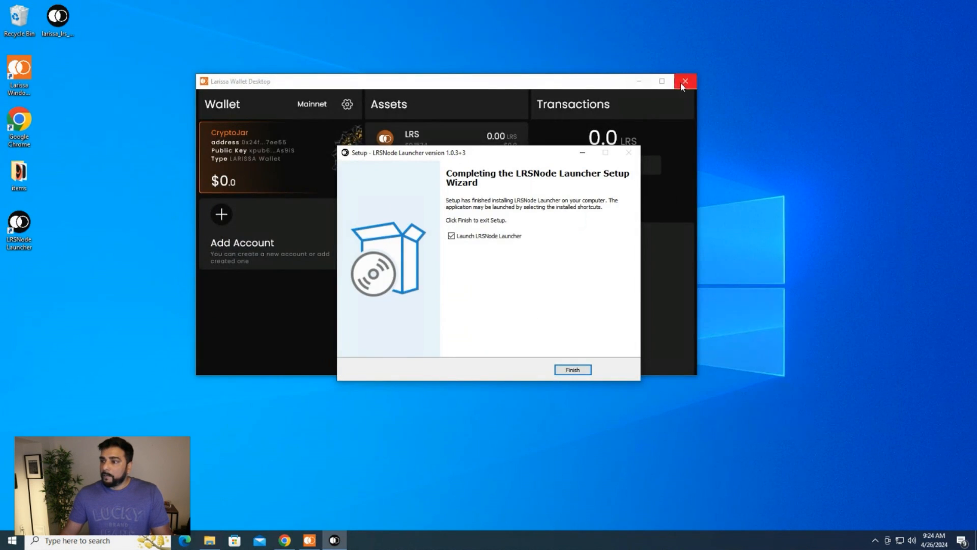
left_click(686, 81)
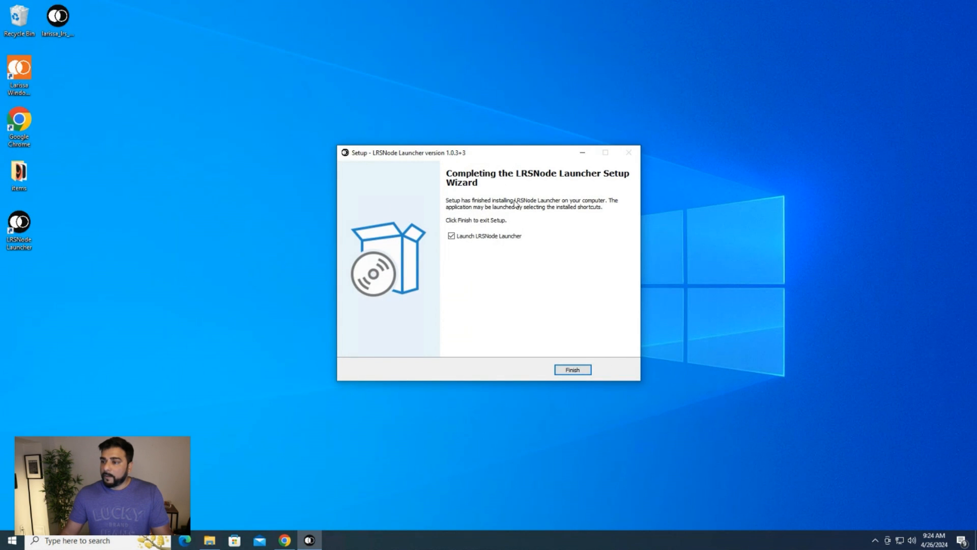
left_click(572, 370)
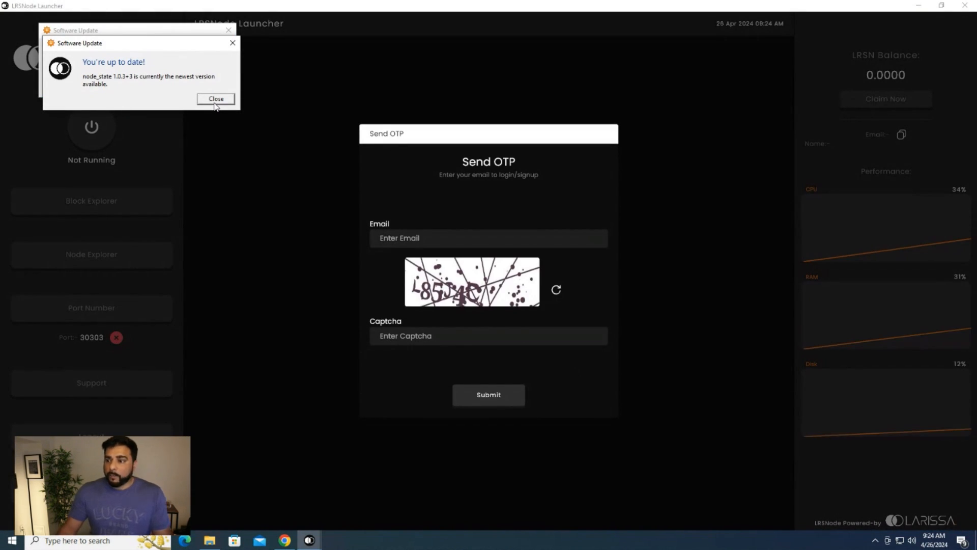
Step: Dismiss the up-to-date notice, enable automatic update checks and log in via OTP
left_click(216, 98)
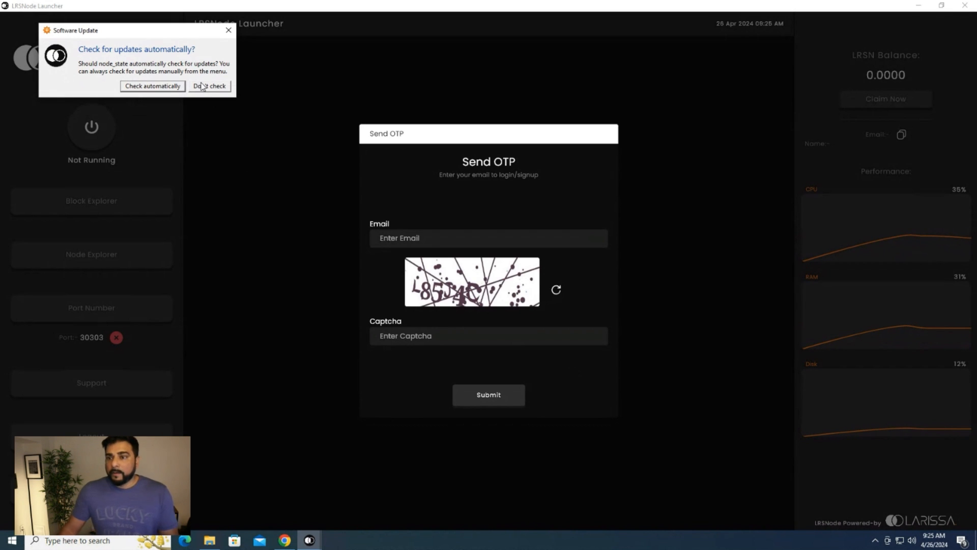
mouse_move(152, 86)
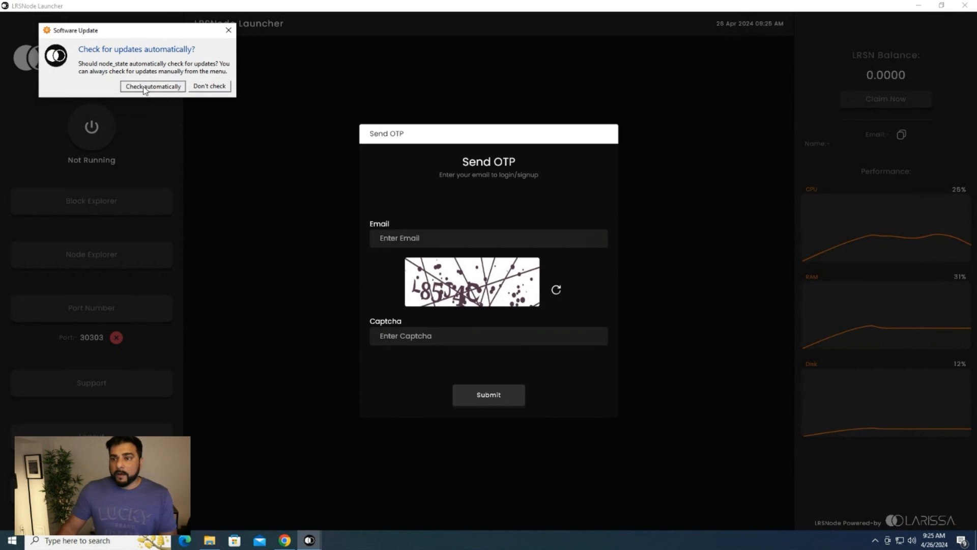
left_click(151, 85)
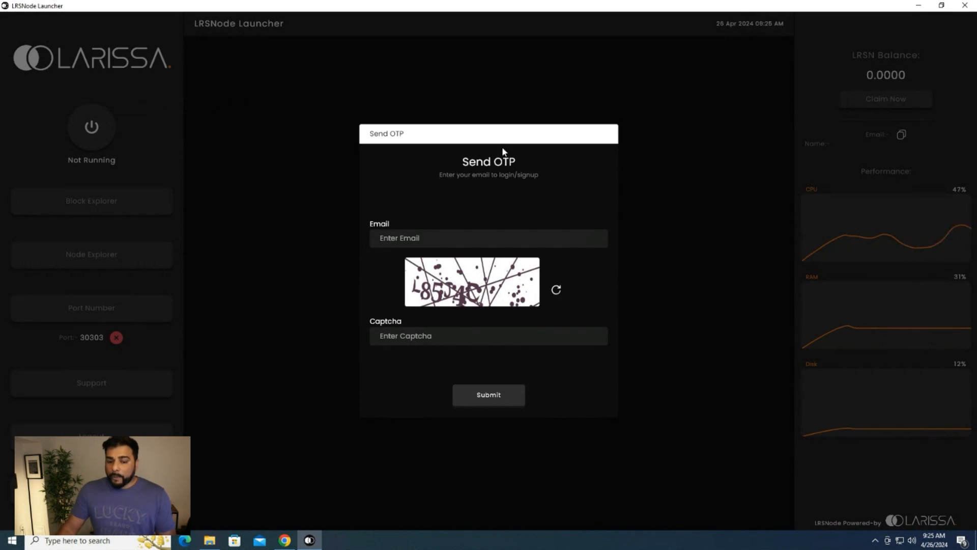
left_click(436, 237)
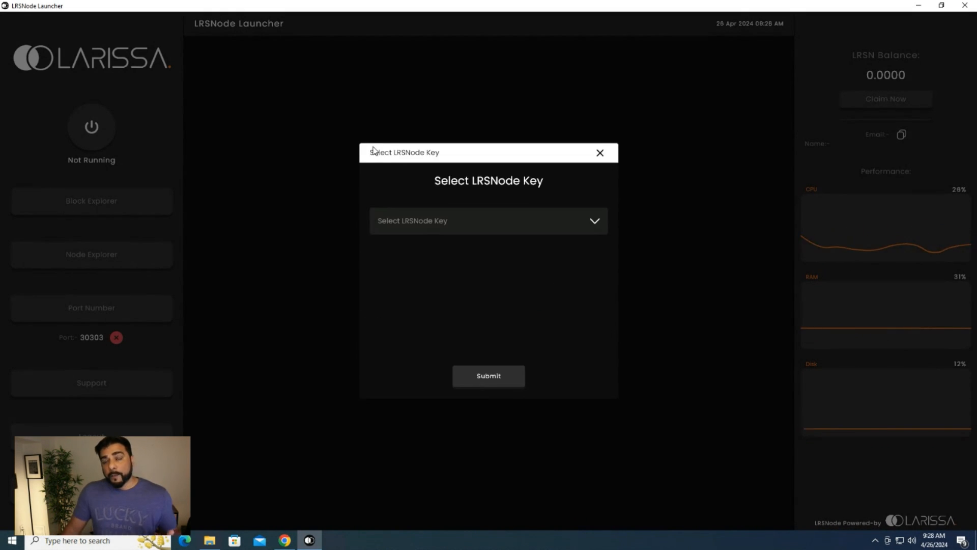
mouse_move(491, 154)
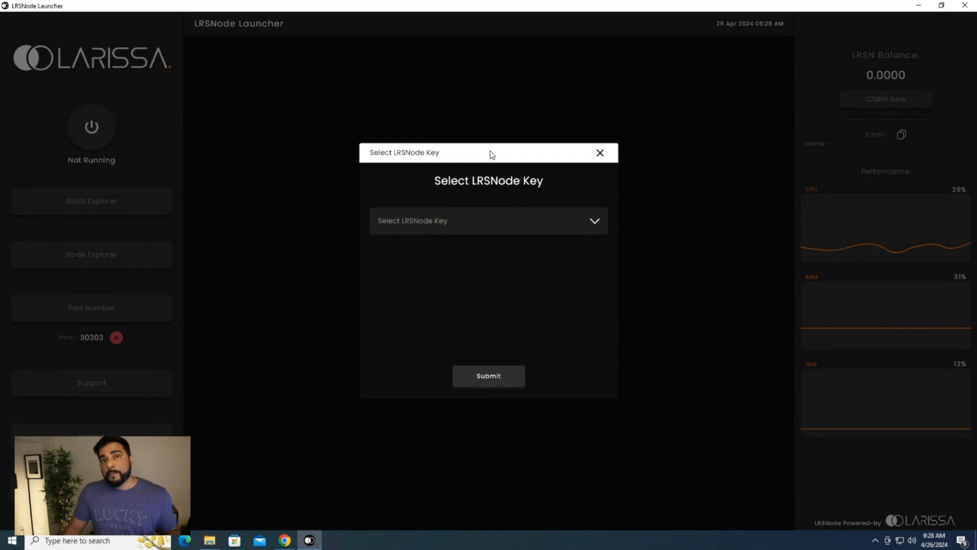
Step: Select the purchased node key from the LRSNode Key list and submit it to start the node
left_click(488, 220)
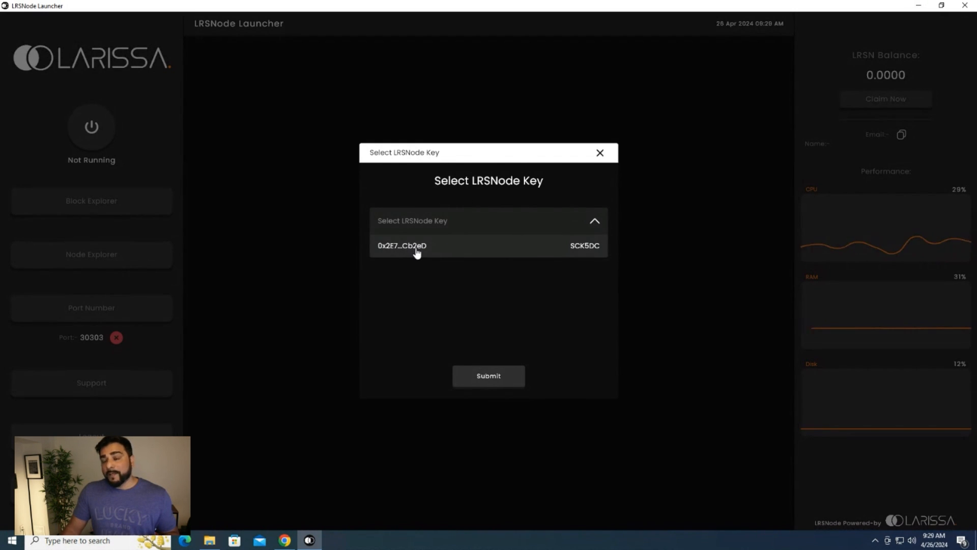
left_click(403, 245)
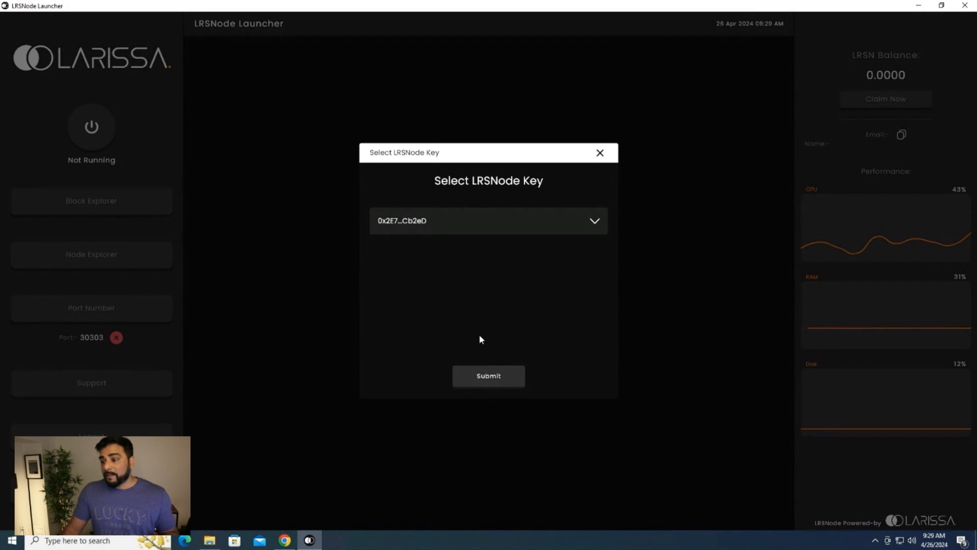
left_click(488, 376)
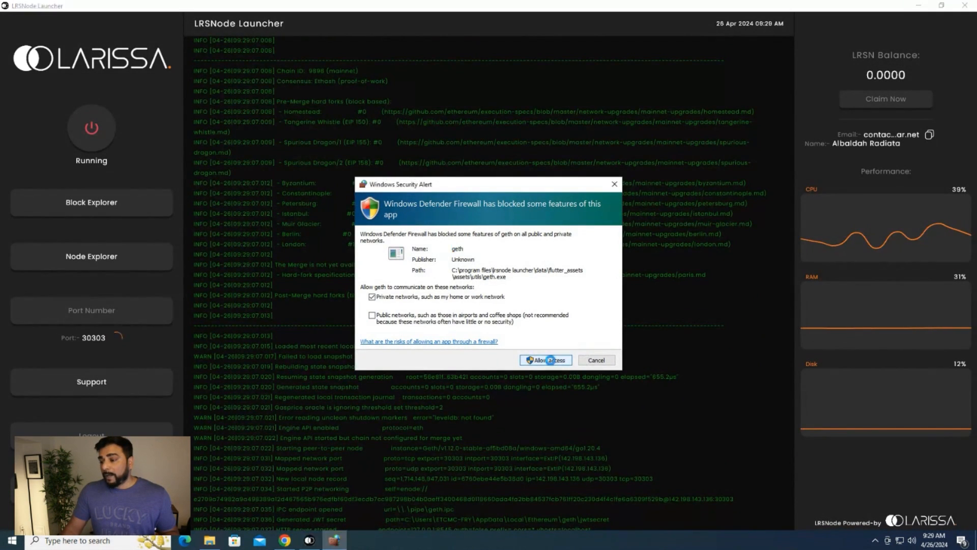
Step: Allow the node through Windows Defender Firewall and watch the chain-segment import log
left_click(545, 359)
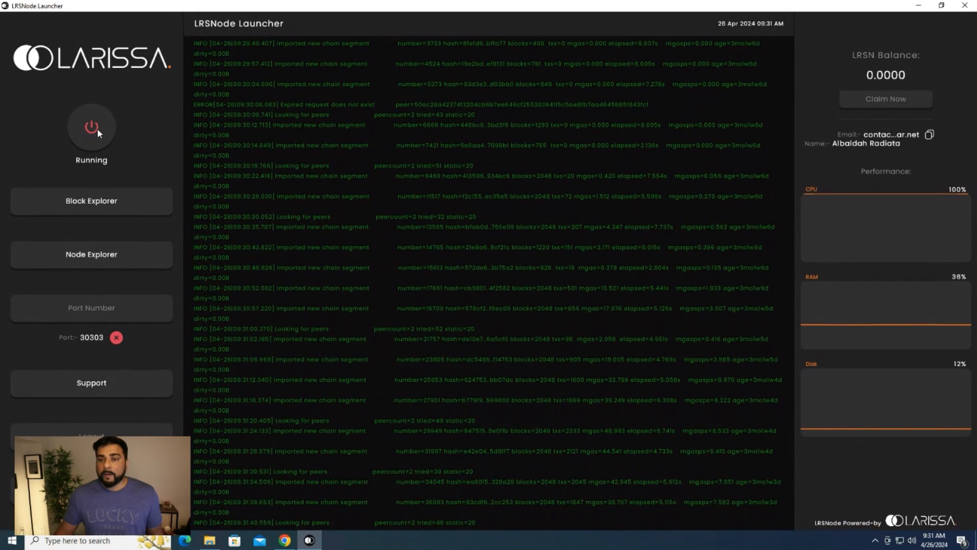
scroll("down", 3)
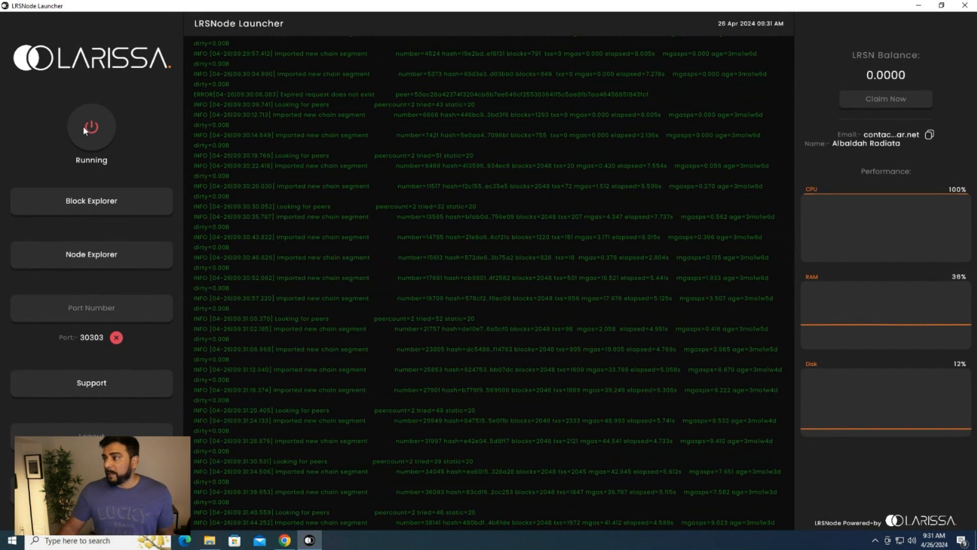
mouse_move(879, 199)
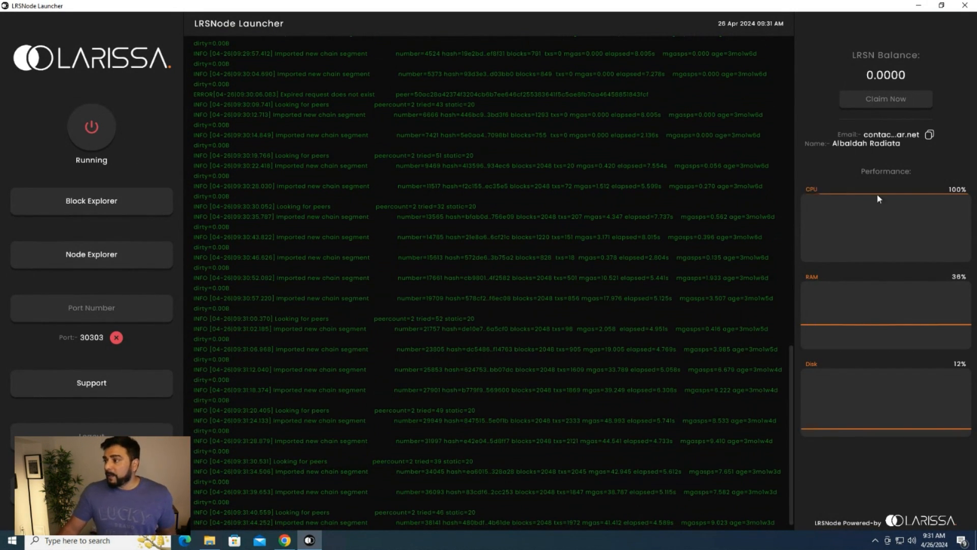
mouse_move(947, 201)
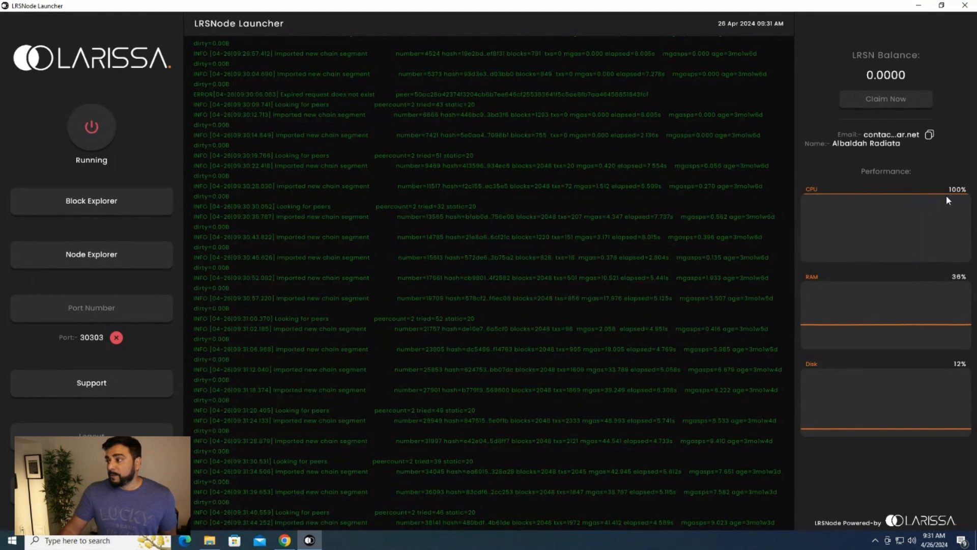